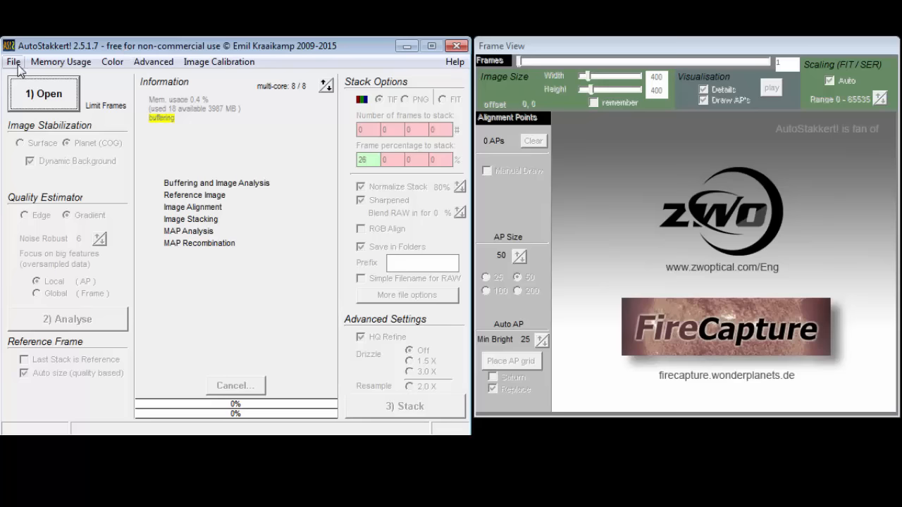
- Review the File, Memory Usage, Color and Advanced menu options in turn
click(12, 62)
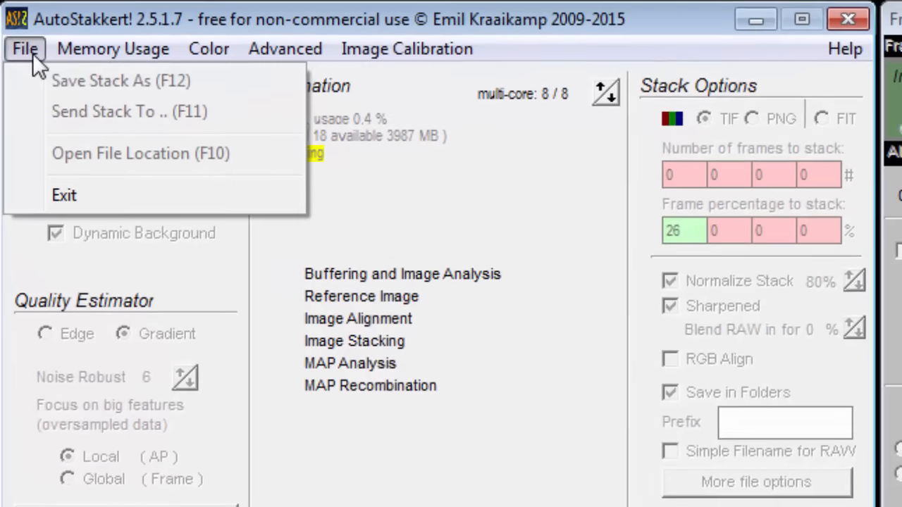
click(112, 47)
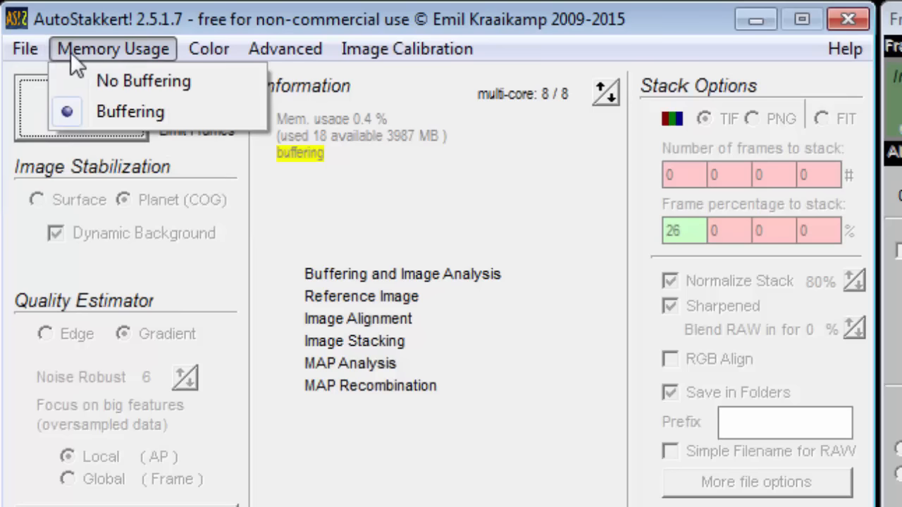
mouse_move(103, 63)
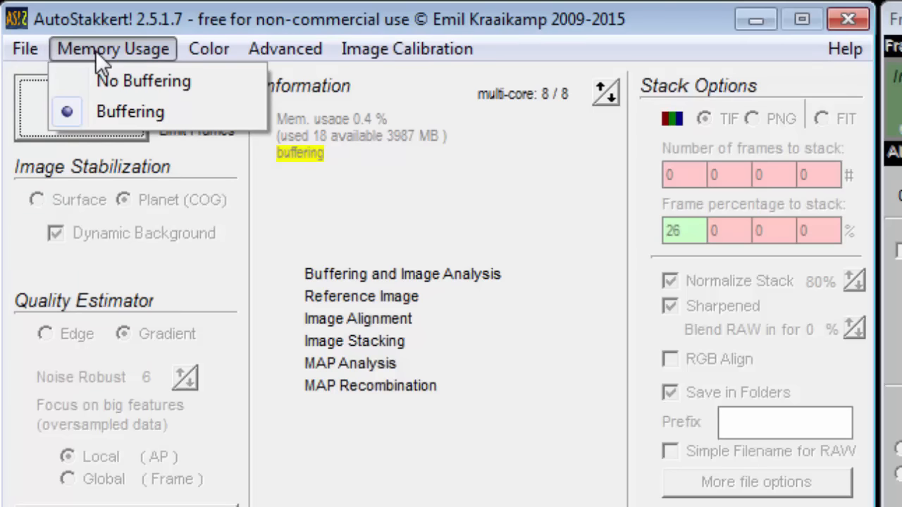
click(209, 48)
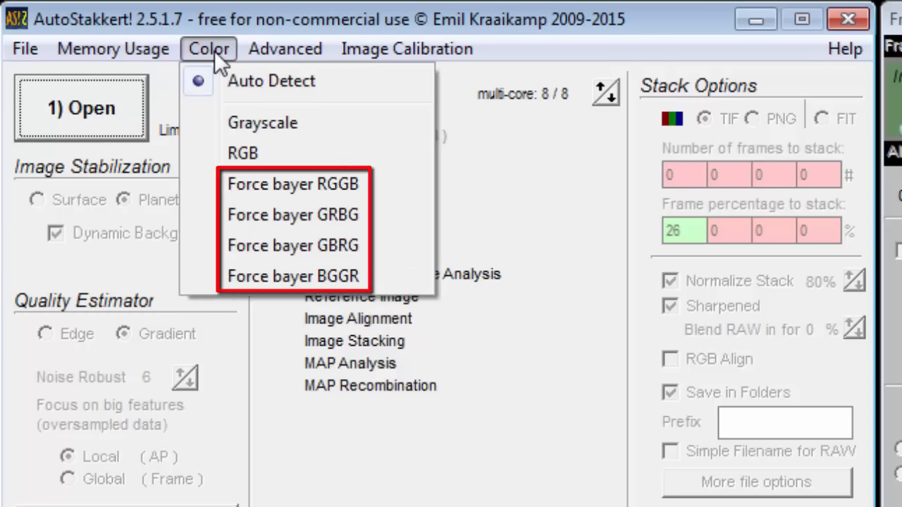
mouse_move(229, 60)
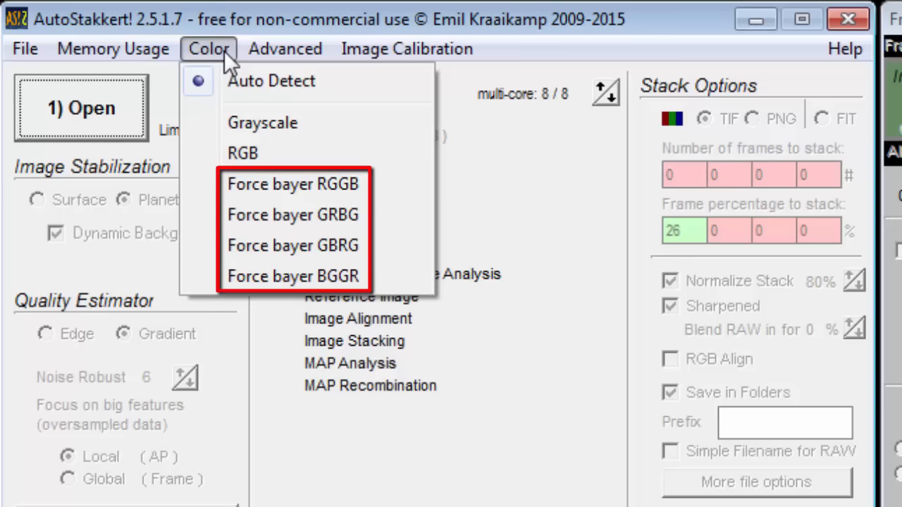
click(284, 49)
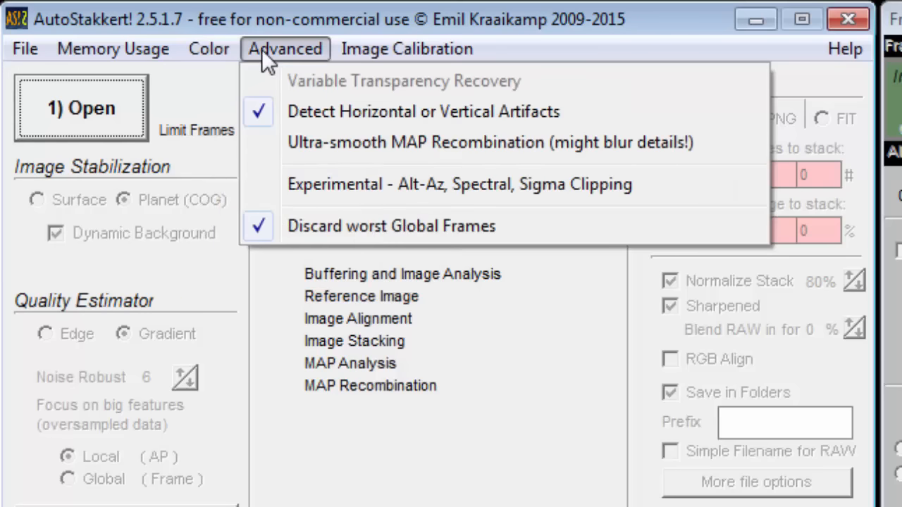
mouse_move(324, 111)
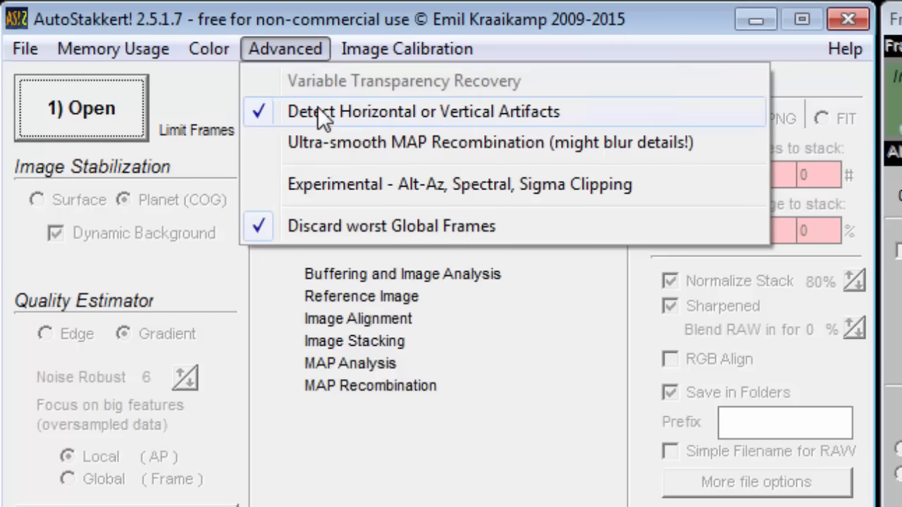
- Inspect the Experimental Alt-Az, Spectral and Sigma Clipping settings window, then close it
click(459, 183)
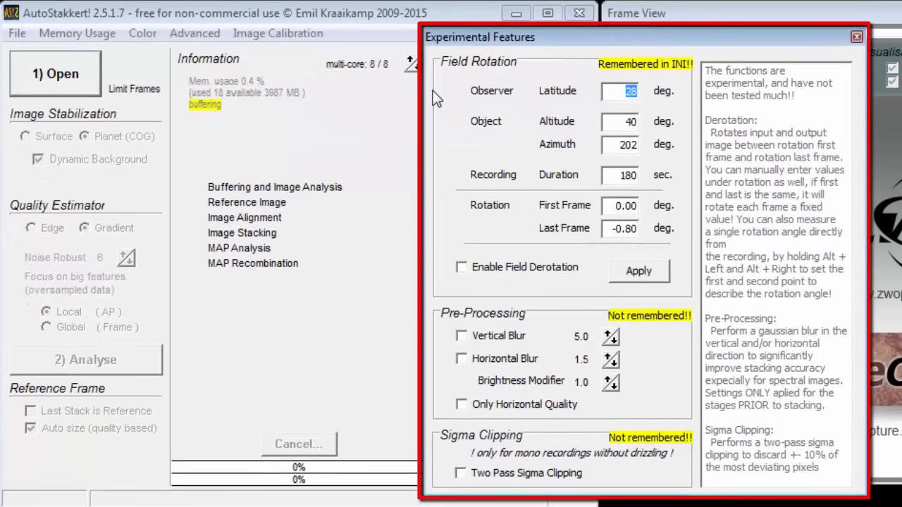
mouse_move(767, 44)
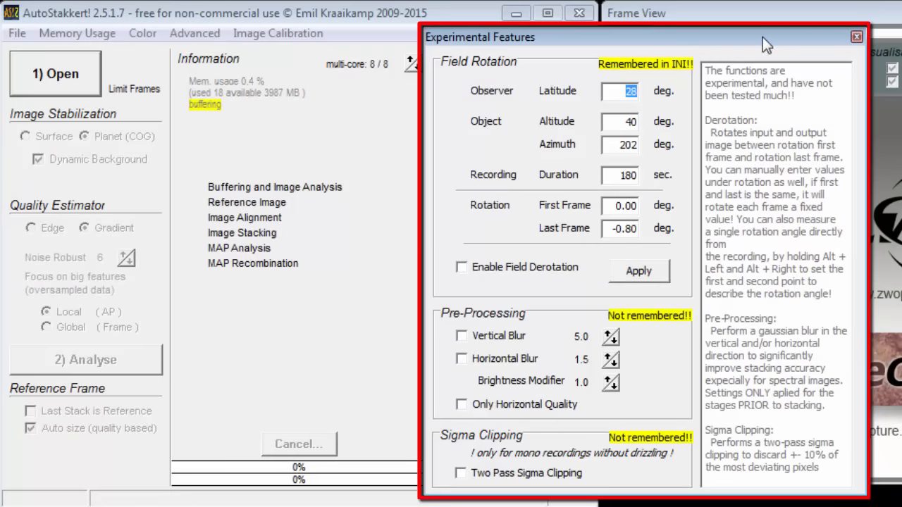
click(856, 36)
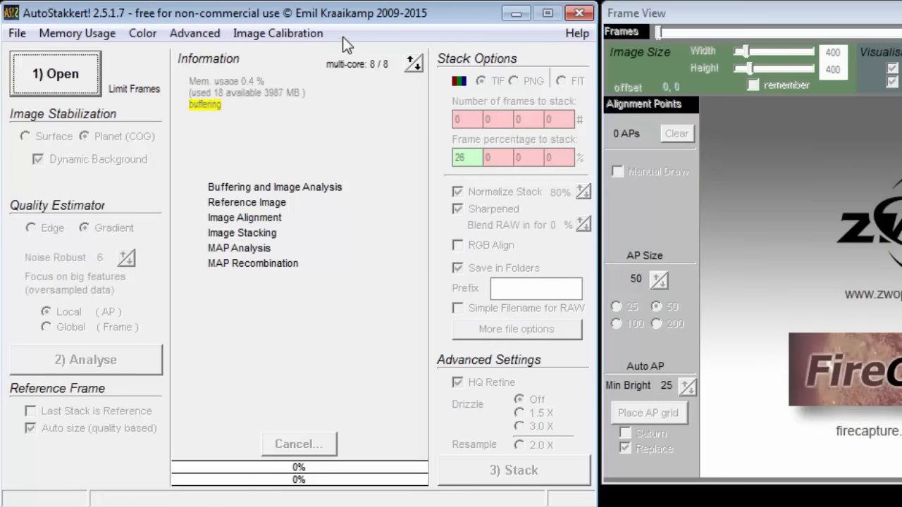
click(278, 33)
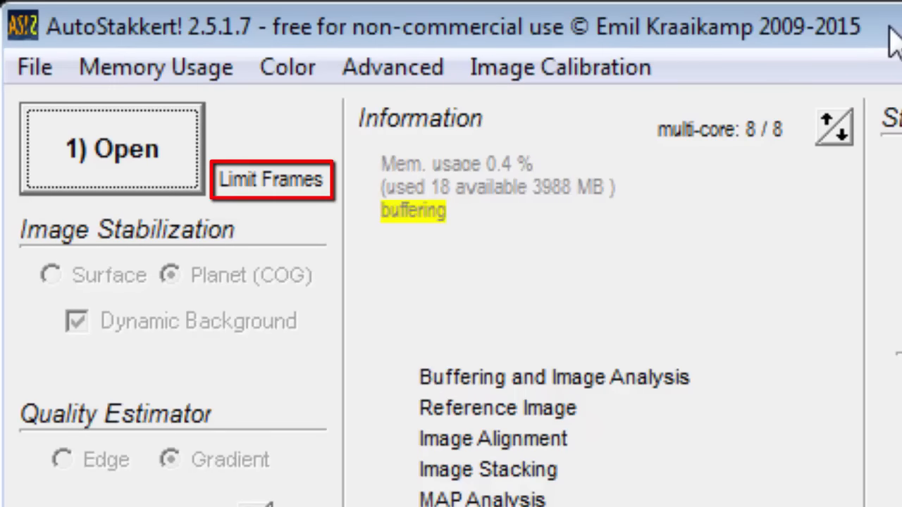
click(271, 178)
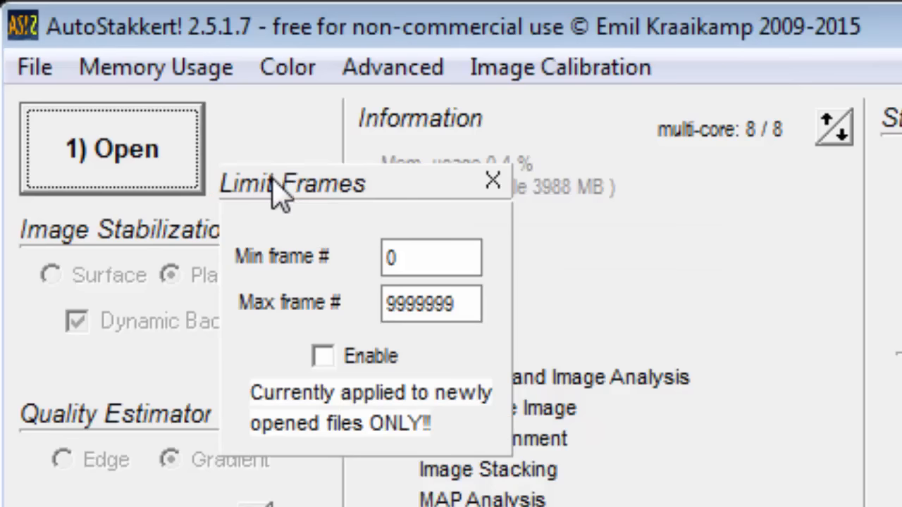
click(492, 180)
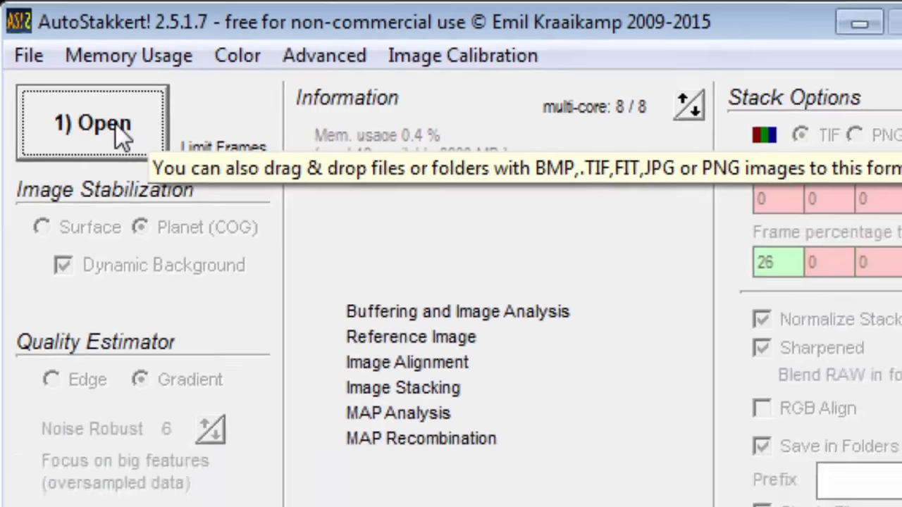
click(92, 123)
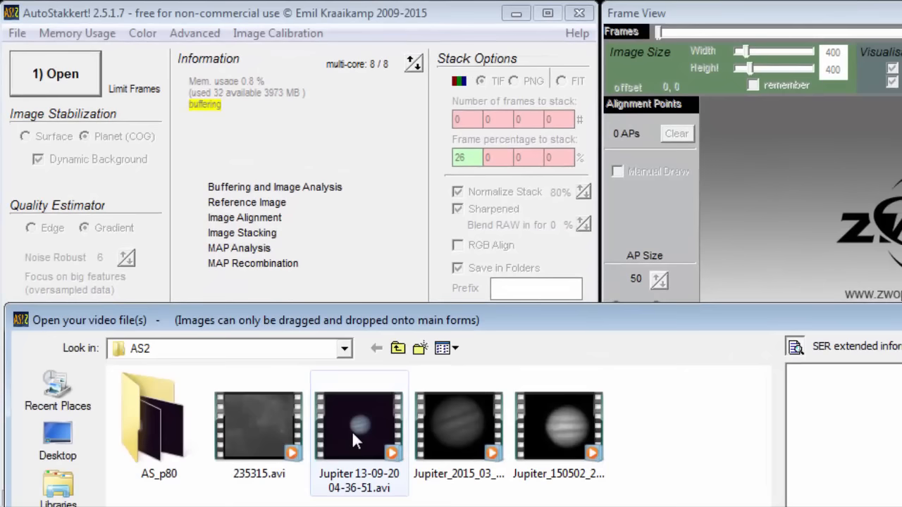
double_click(359, 422)
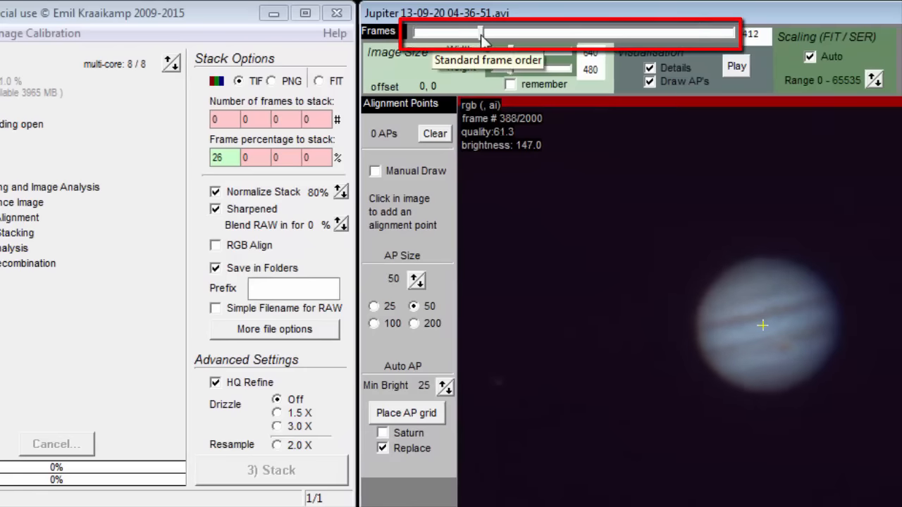
- Advance the Frames slider to a later frame and start playback of the Jupiter video
drag(479, 32, 589, 32)
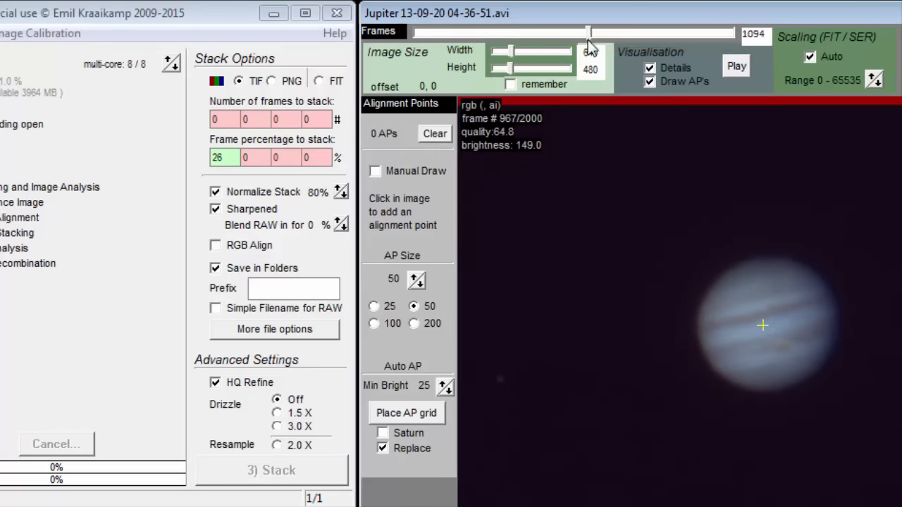
click(736, 66)
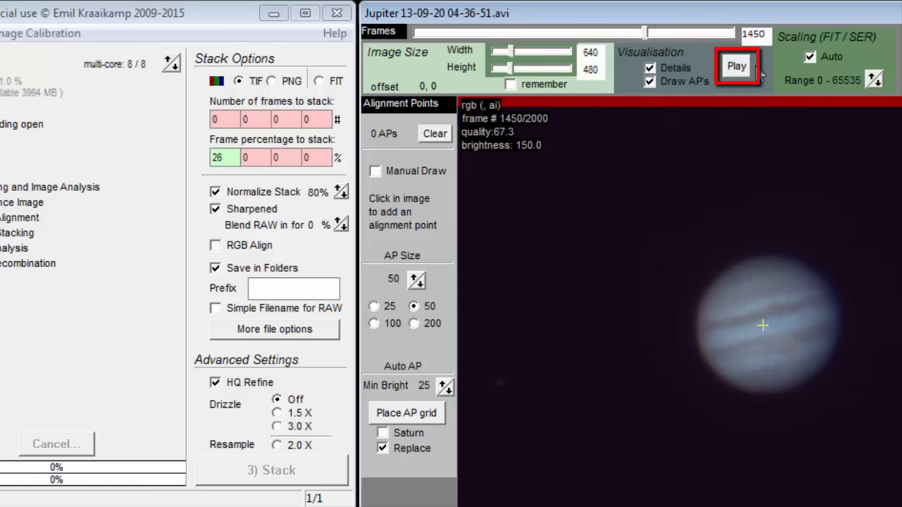
click(736, 66)
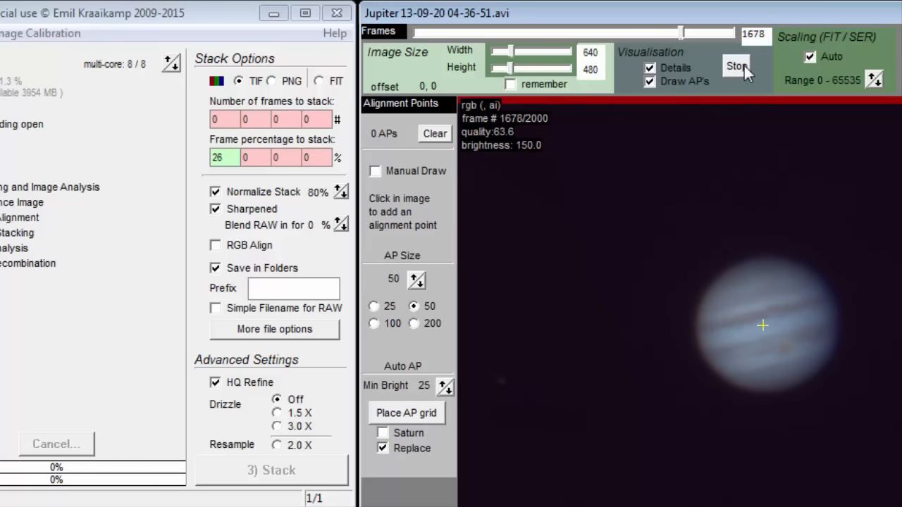
click(736, 65)
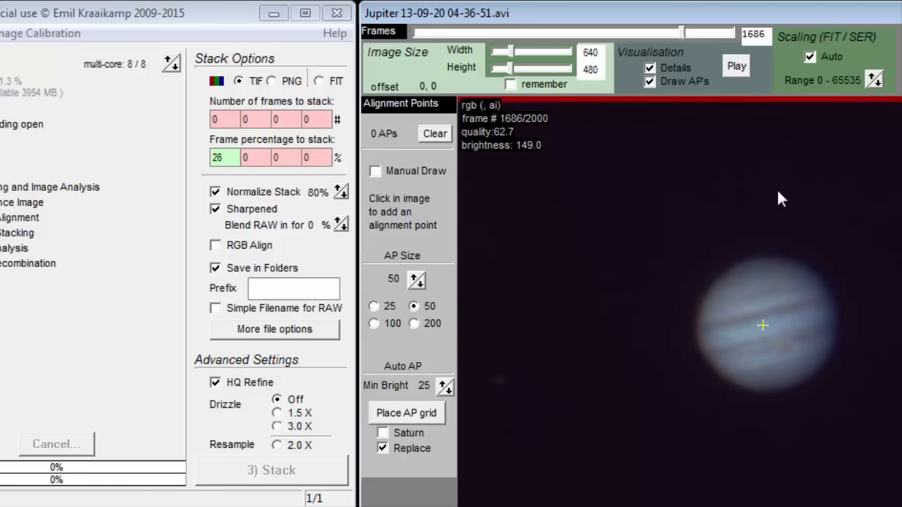
mouse_move(775, 332)
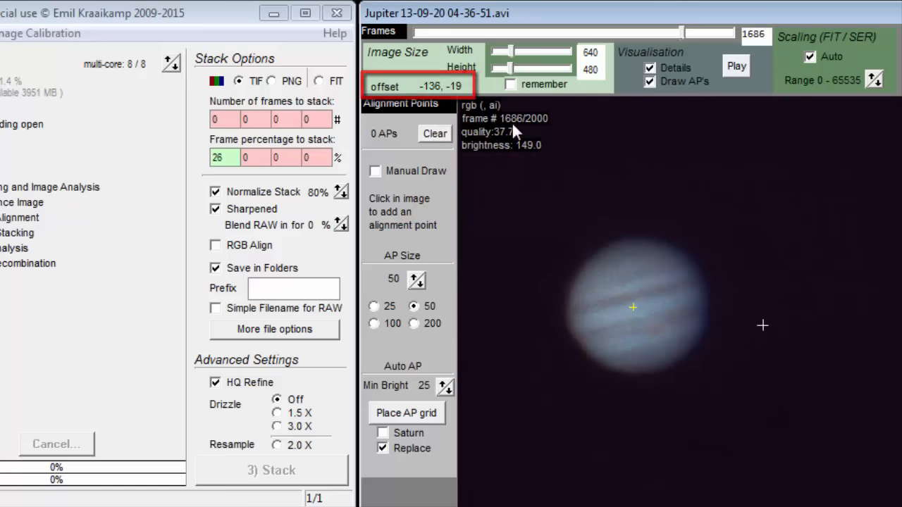
click(417, 86)
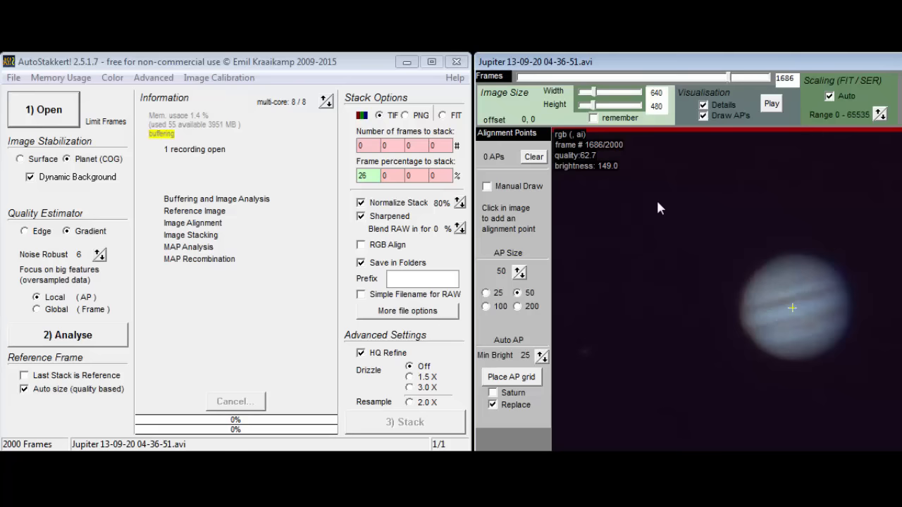
mouse_move(43, 111)
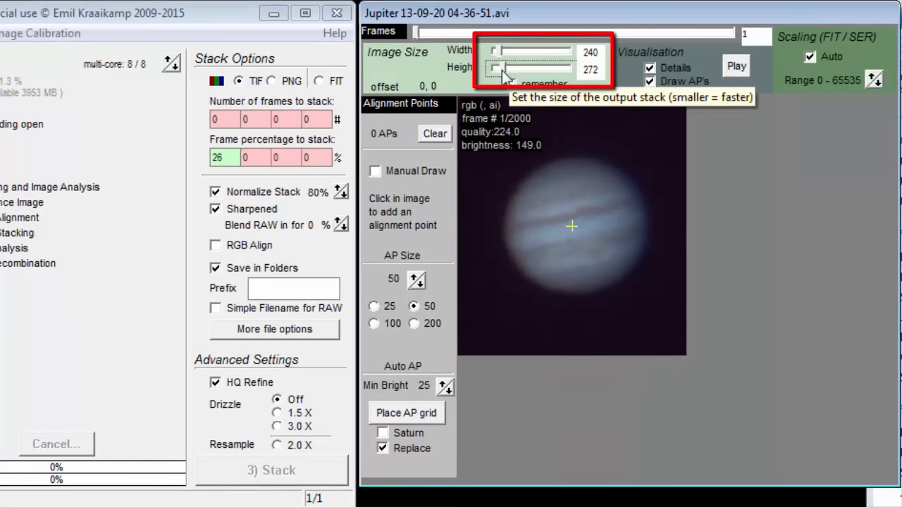
- Set the output stack height to 224 and toggle the Details overlay off and on
drag(507, 67, 500, 67)
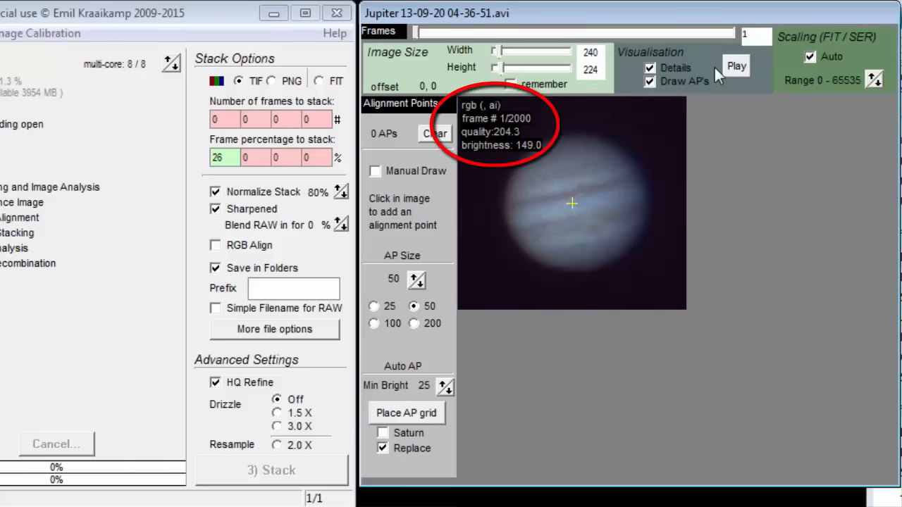
click(649, 68)
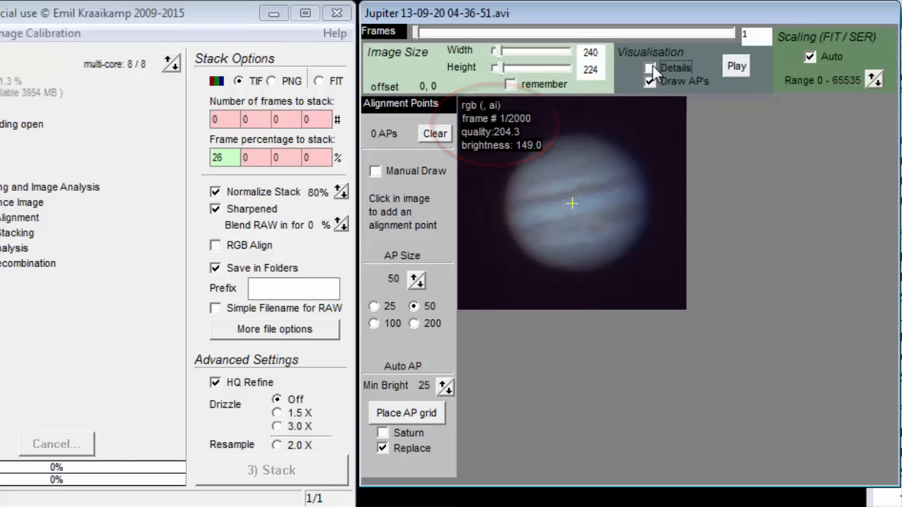
click(648, 68)
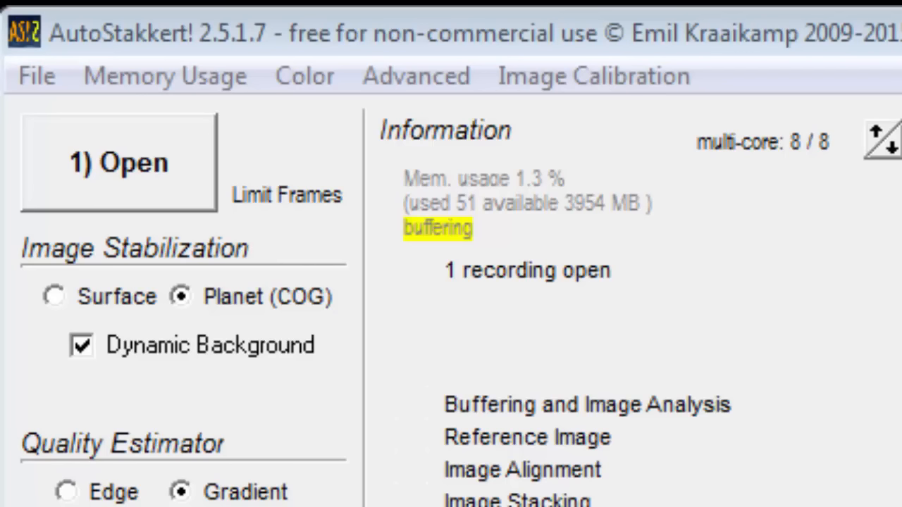
click(54, 296)
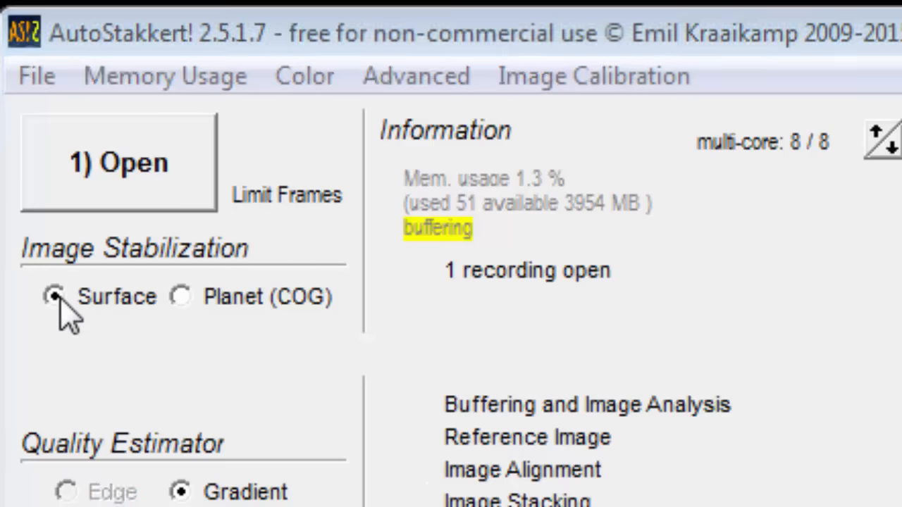
click(55, 296)
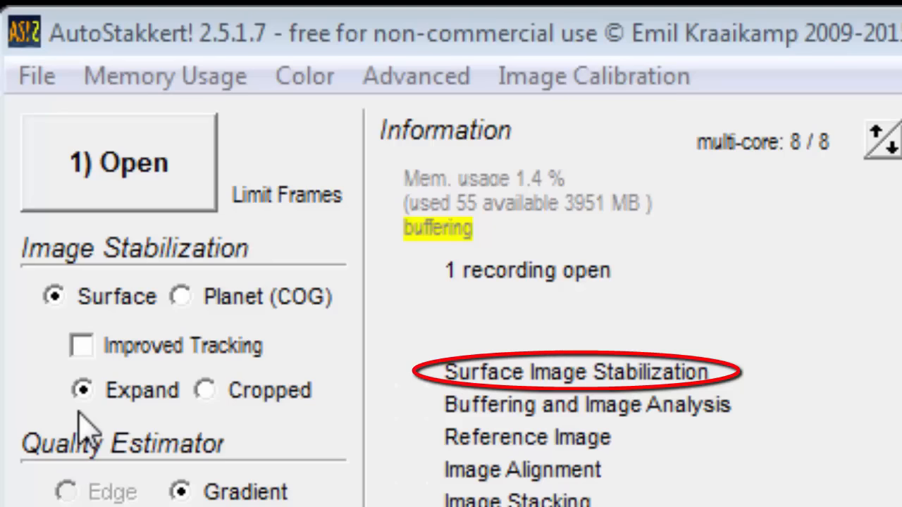
click(181, 295)
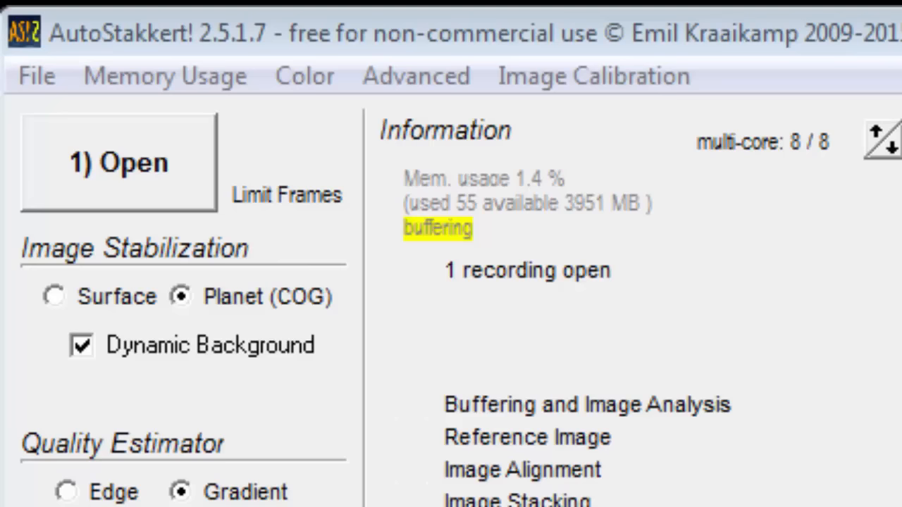
mouse_move(612, 317)
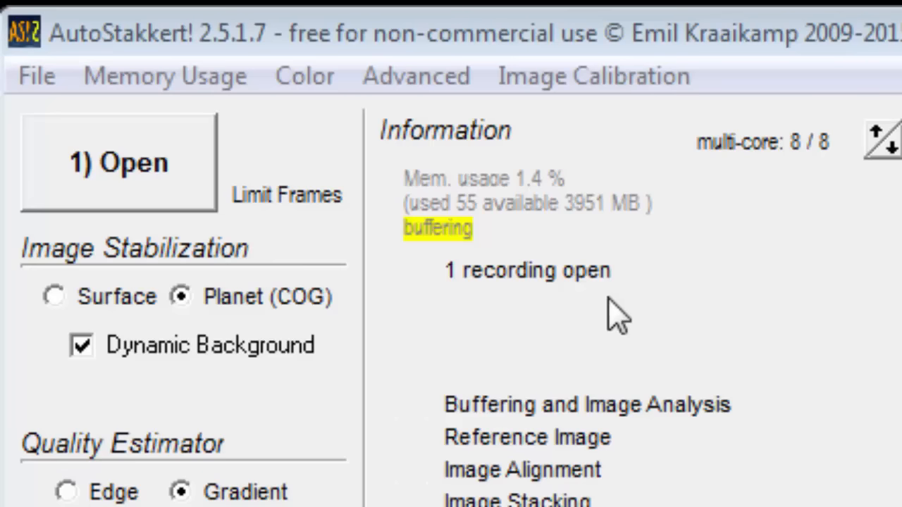
click(80, 345)
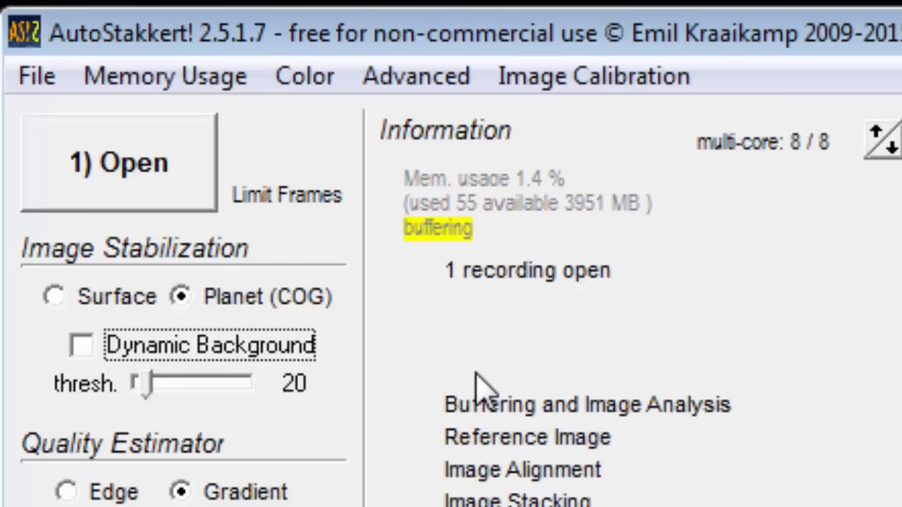
mouse_move(155, 395)
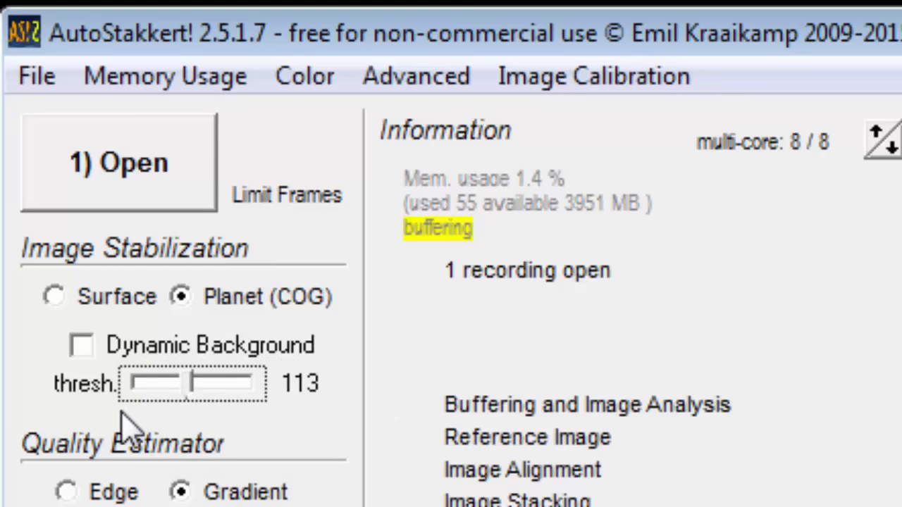
click(80, 345)
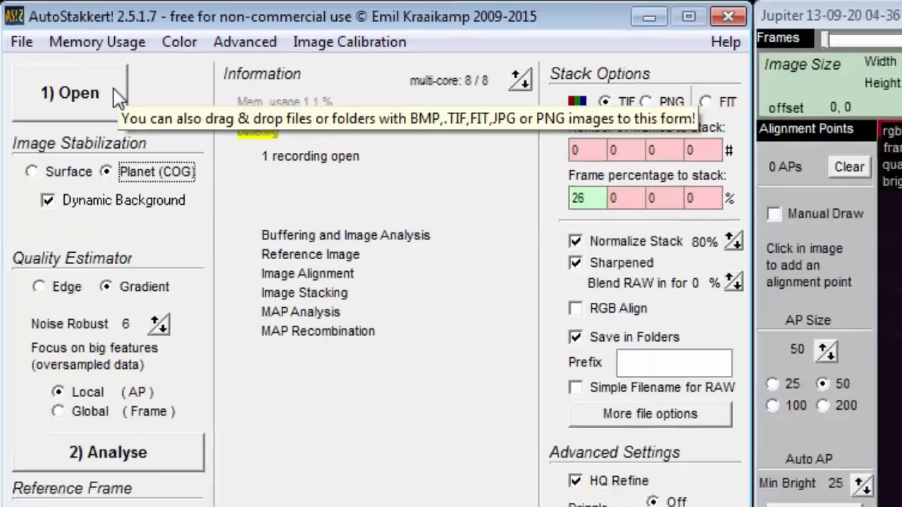
- Load the 235315.avi recording in place of the Jupiter video
click(69, 92)
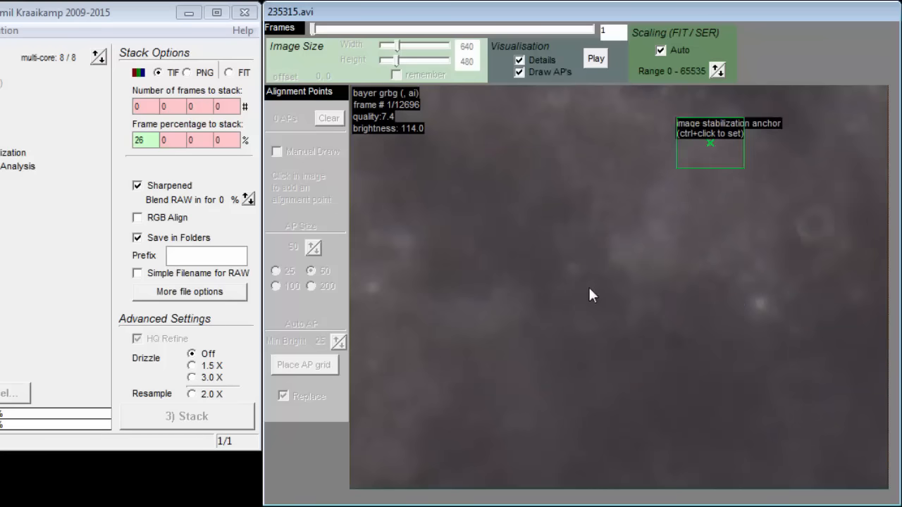
click(576, 271)
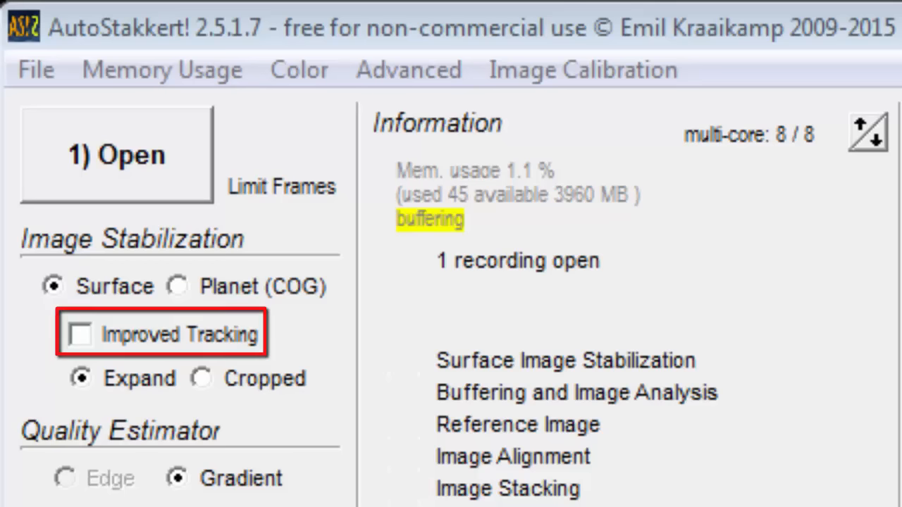
click(80, 334)
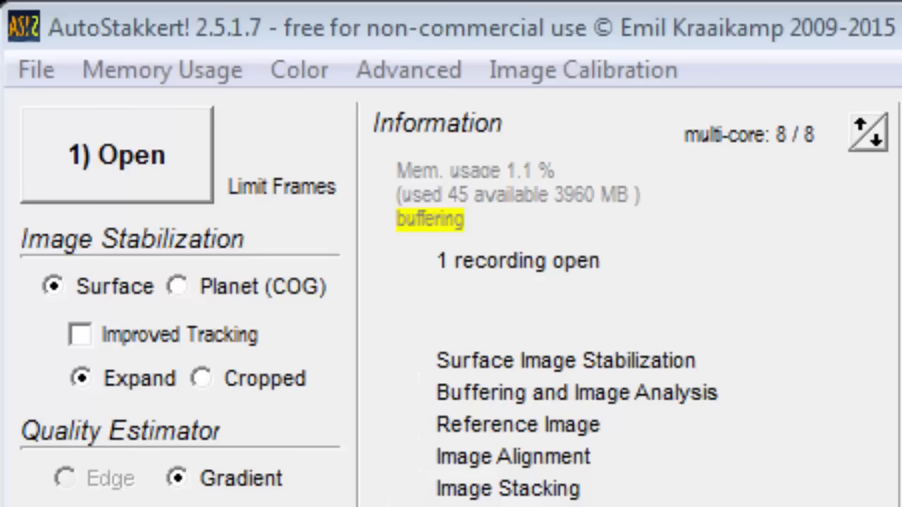
scroll(down, 3)
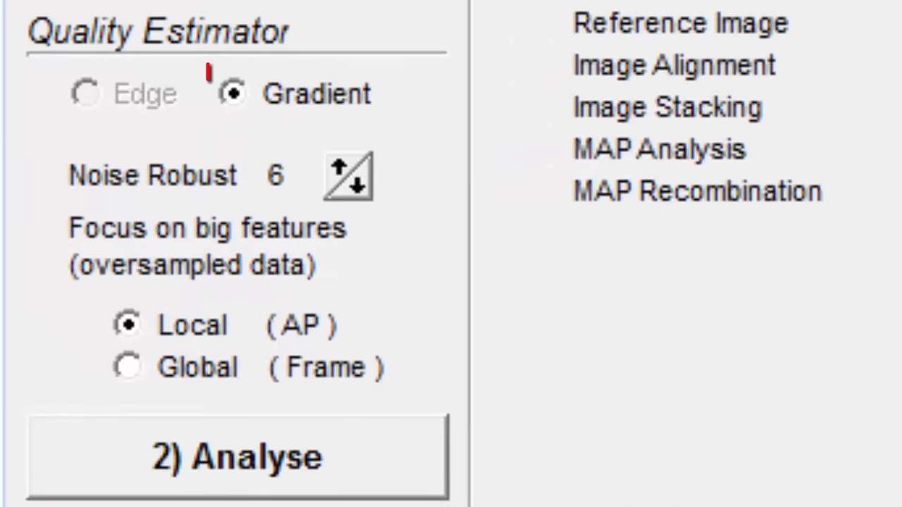
click(232, 94)
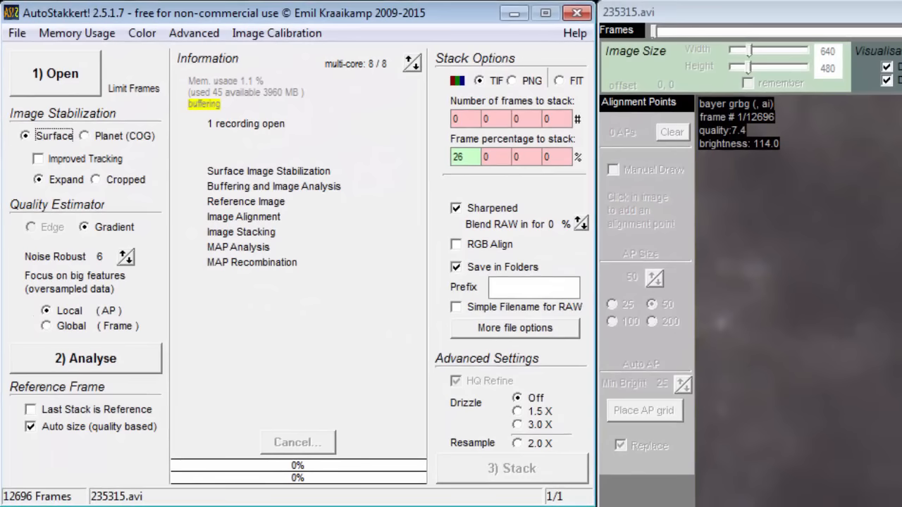
click(55, 73)
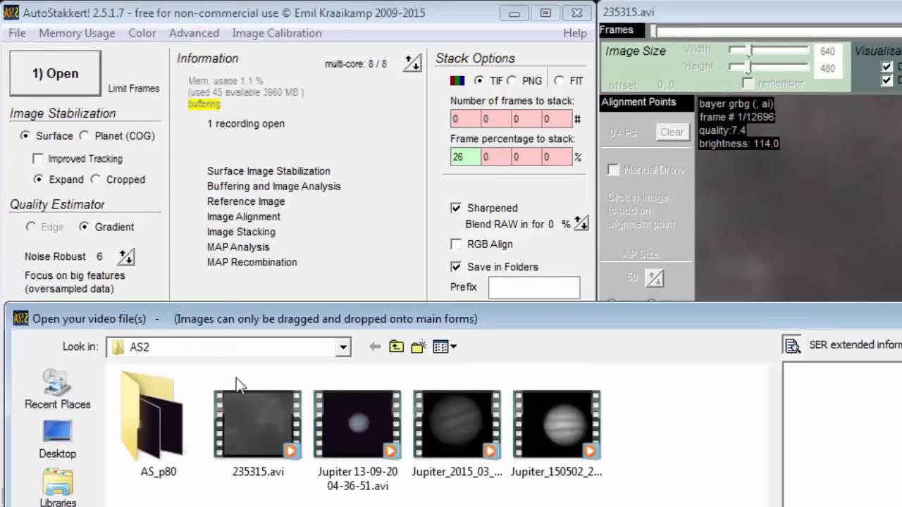
double_click(357, 423)
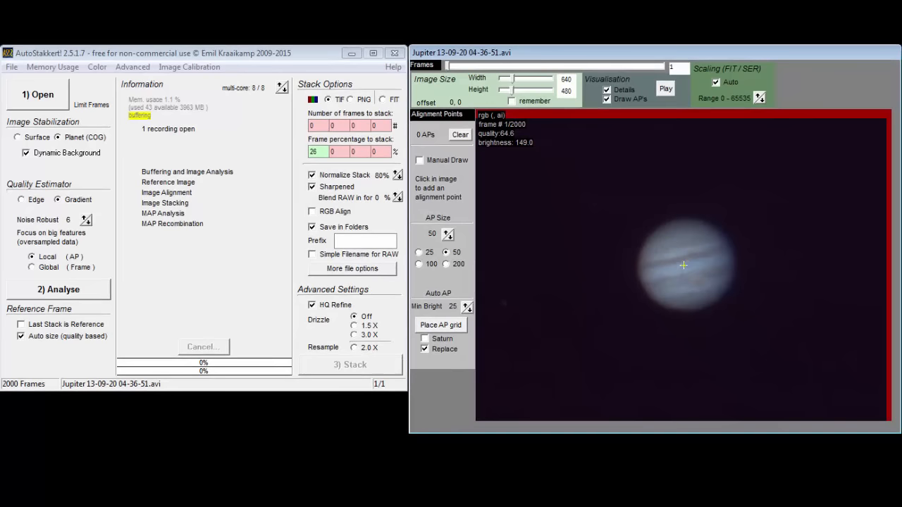
mouse_move(715, 317)
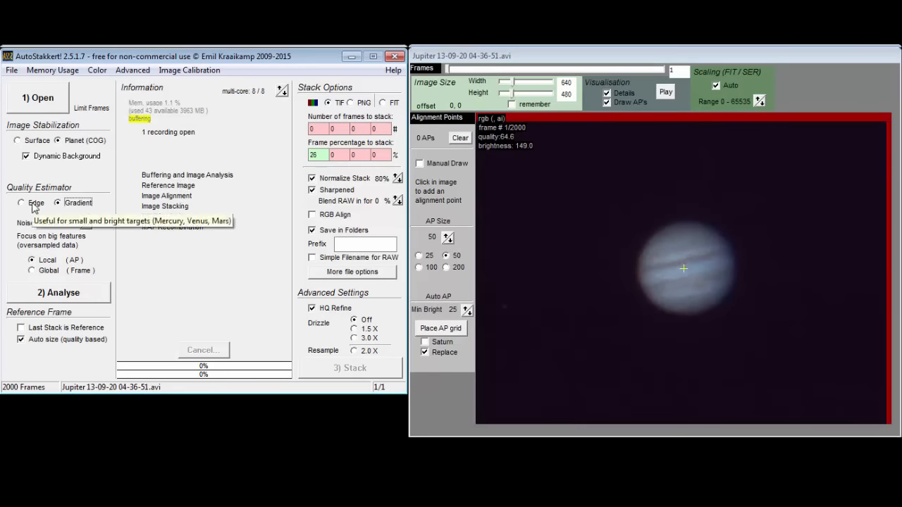
click(21, 203)
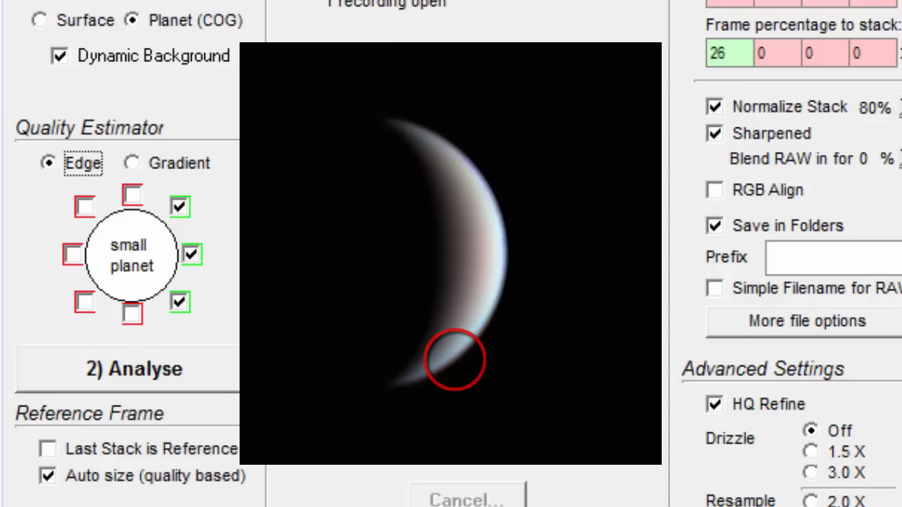
- Return the Quality Estimator from Edge to Gradient
click(127, 369)
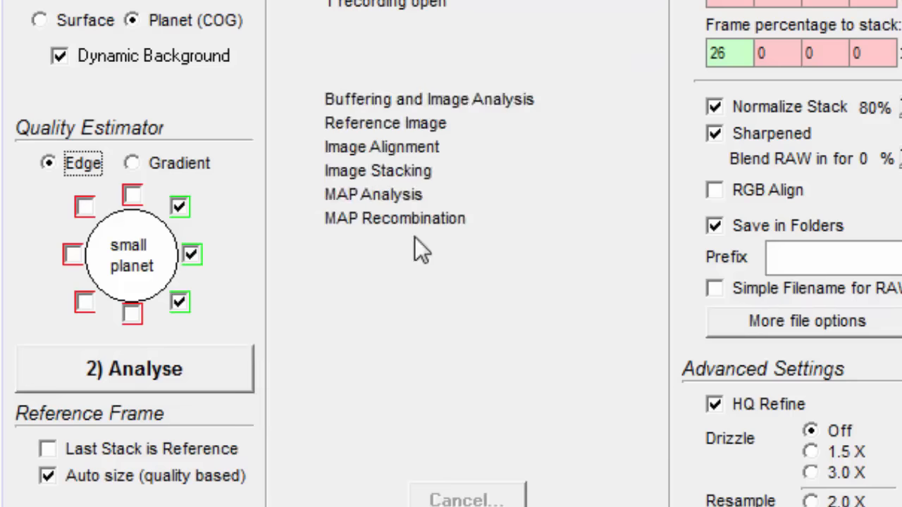
mouse_move(222, 177)
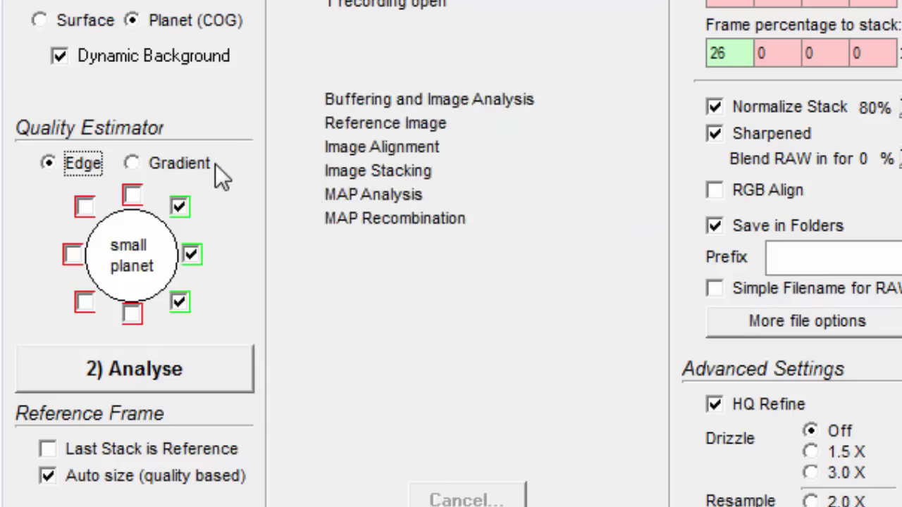
click(132, 163)
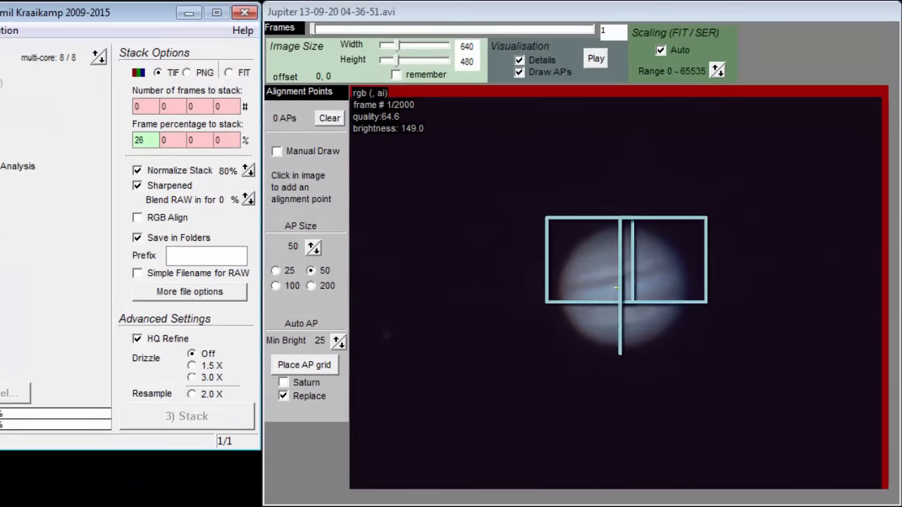
click(303, 364)
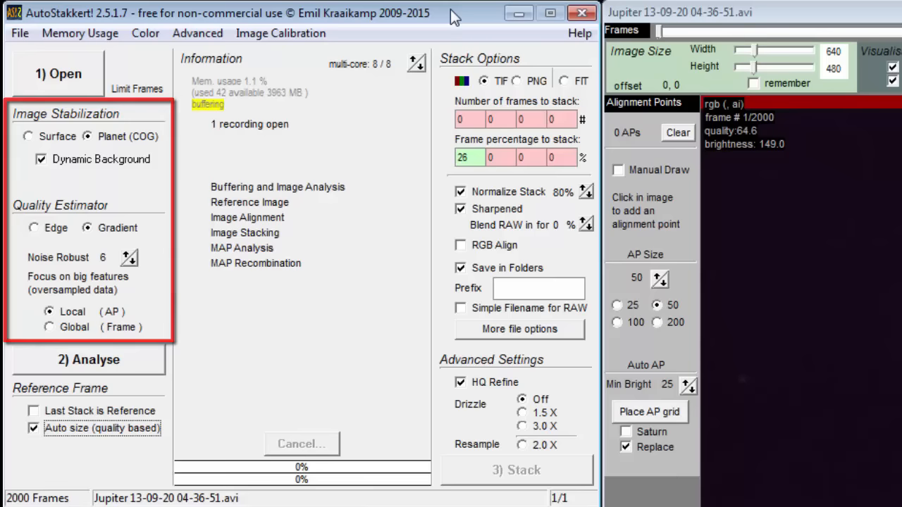
- Run Analyse on all 2000 Jupiter frames to produce the quality graph
click(88, 360)
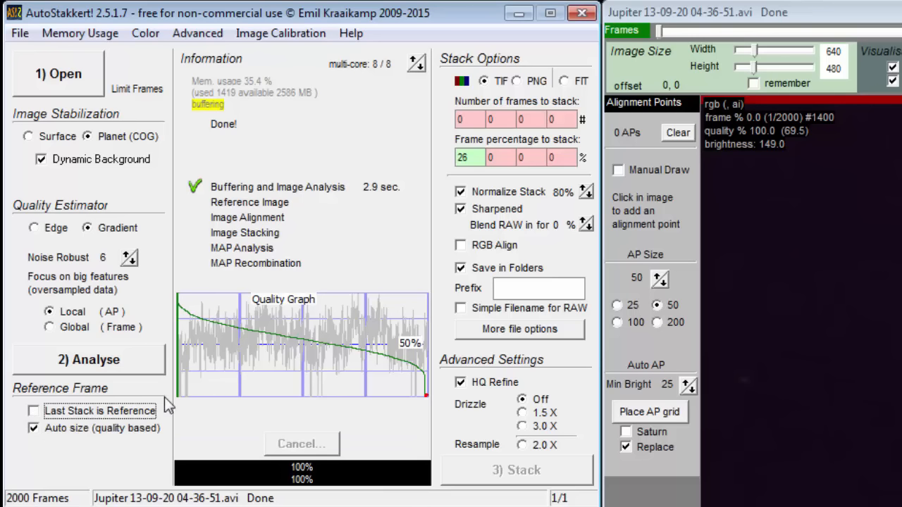
mouse_move(235, 421)
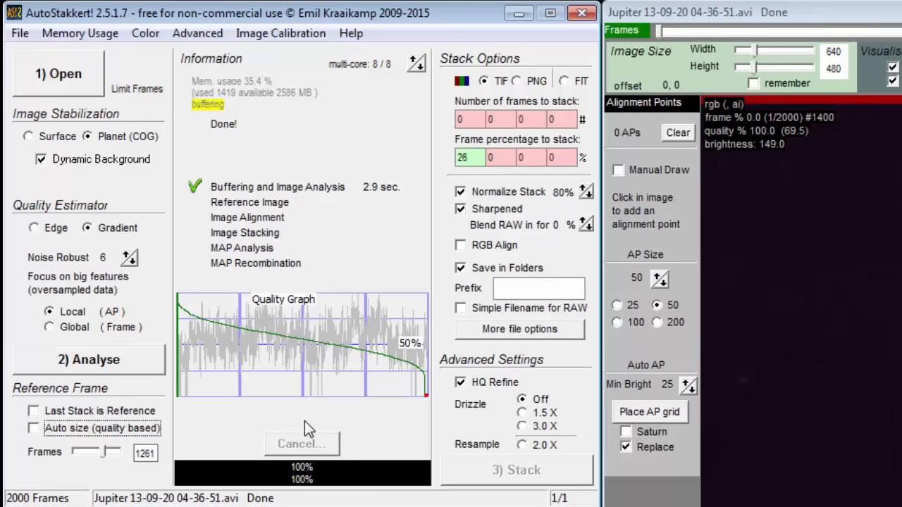
click(33, 427)
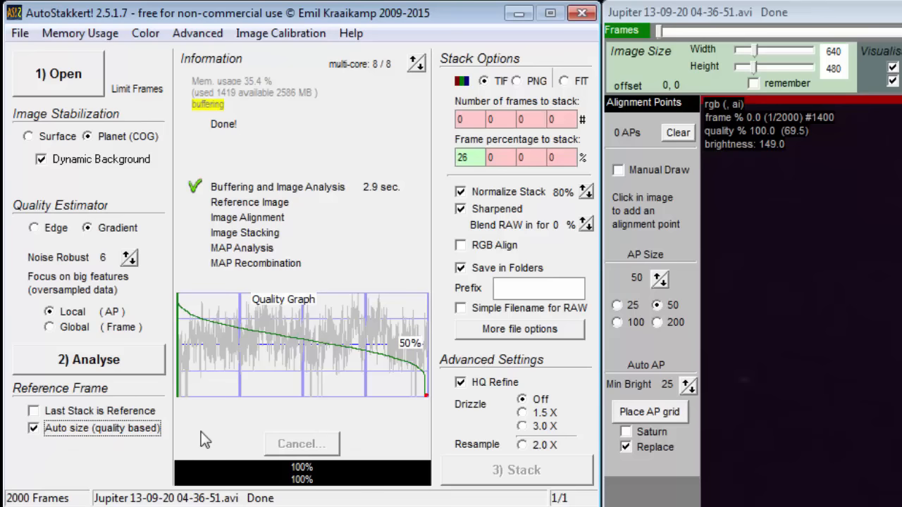
mouse_move(322, 422)
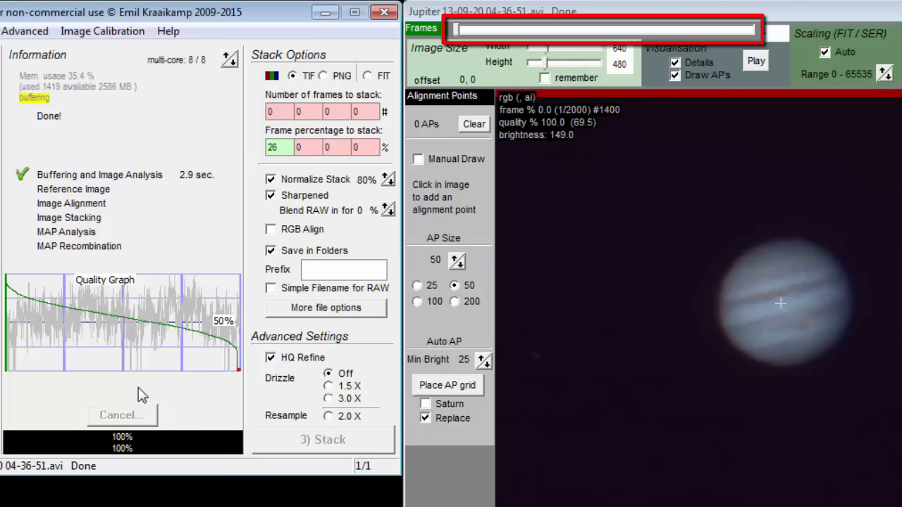
- Browse the quality-sorted frames, landing on frame 1783 at 35.4% quality
click(458, 29)
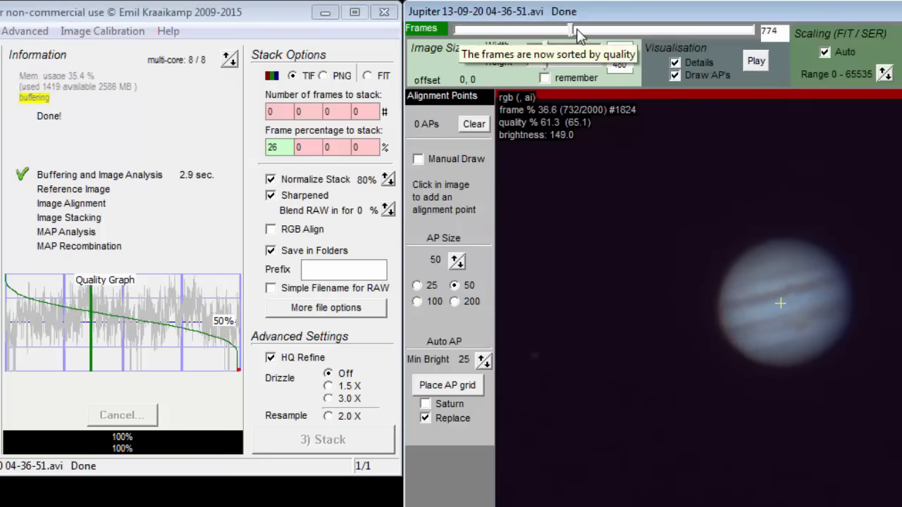
drag(570, 29, 725, 29)
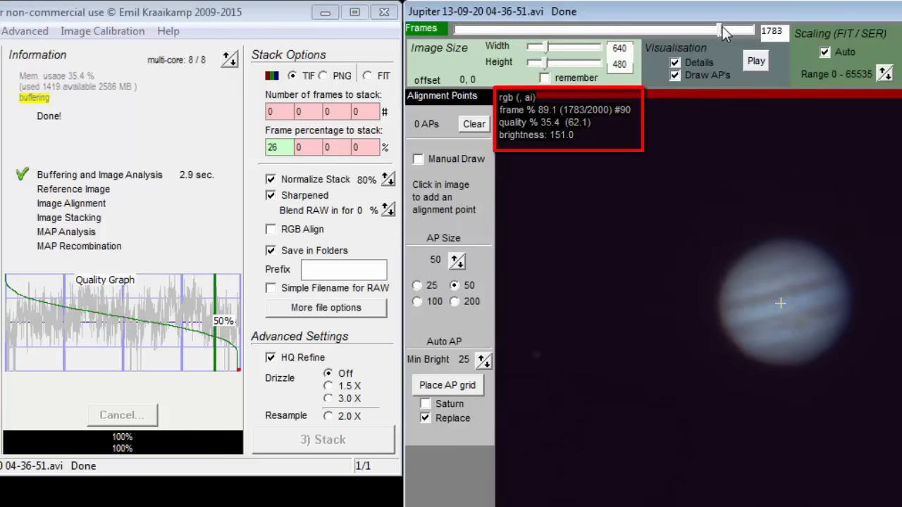
drag(725, 30, 556, 30)
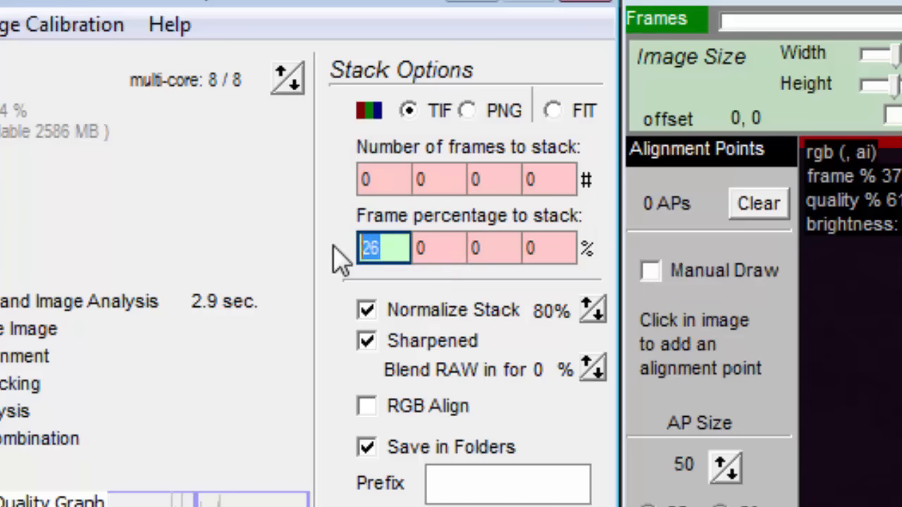
- Enter stacking percentages 10 and 80 and frame counts 500 and 1500
text(10)
click(438, 248)
text(20)
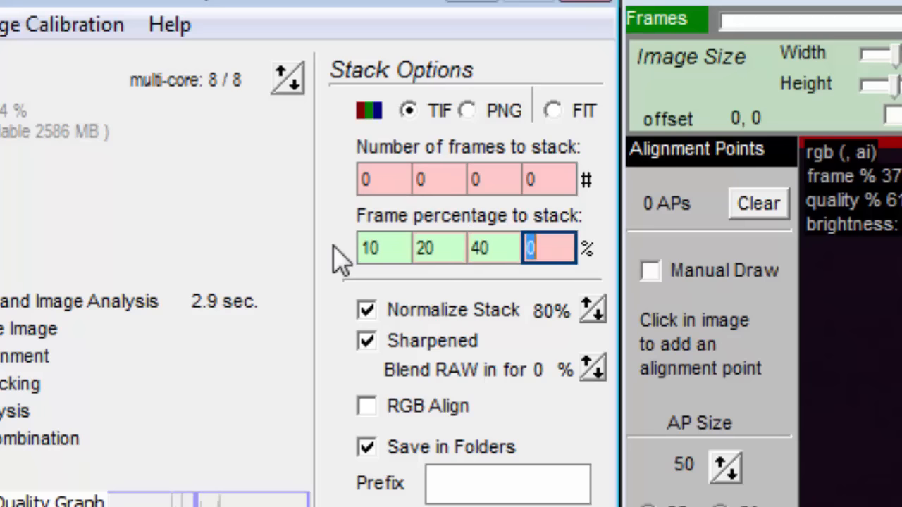
text(80)
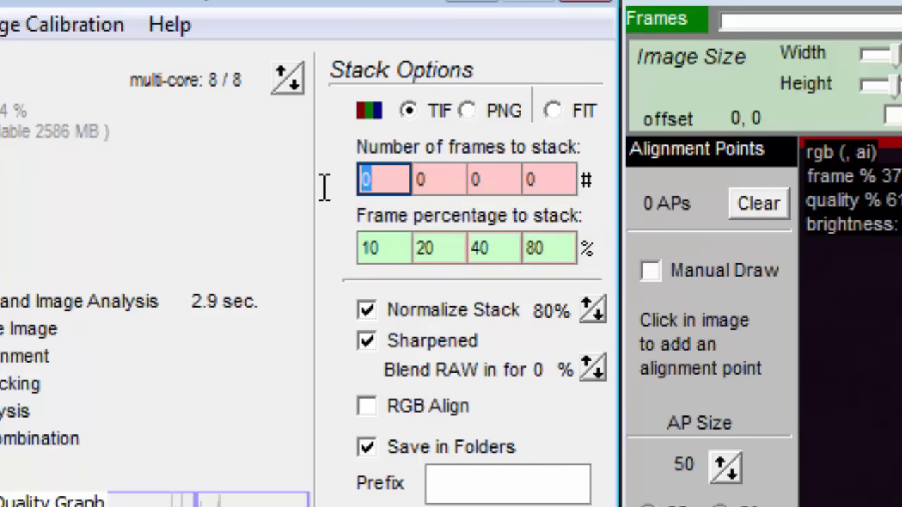
text(500)
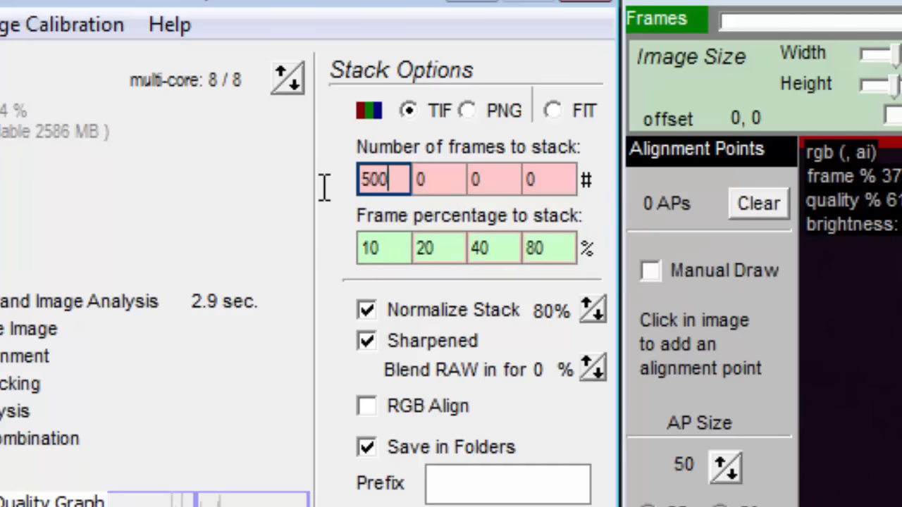
text(1500)
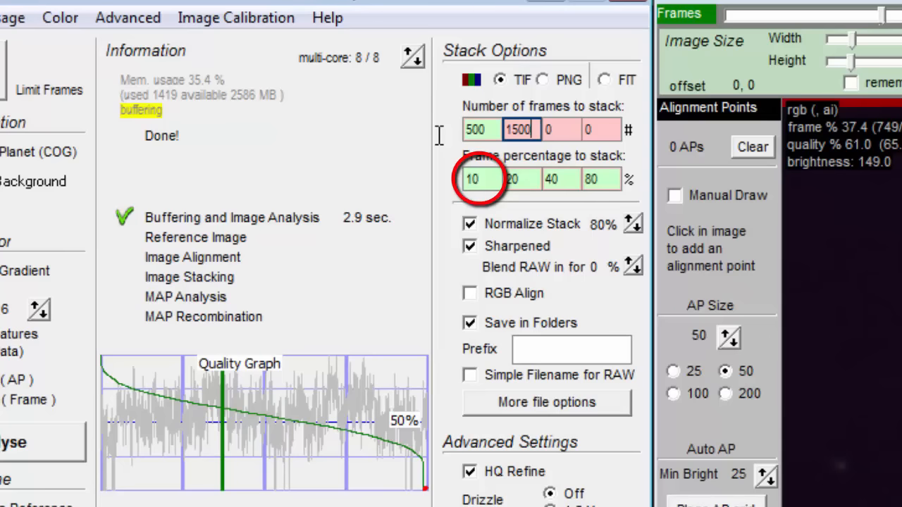
mouse_move(185, 380)
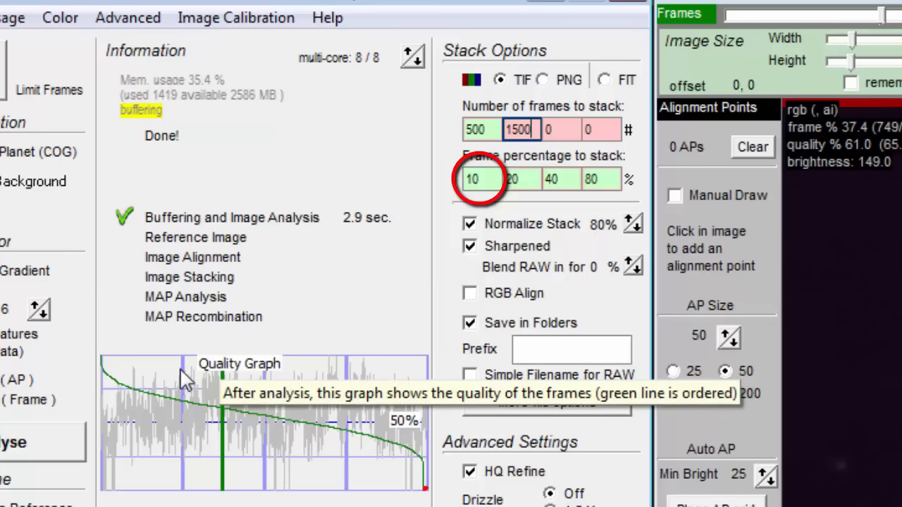
mouse_move(178, 371)
text(0)
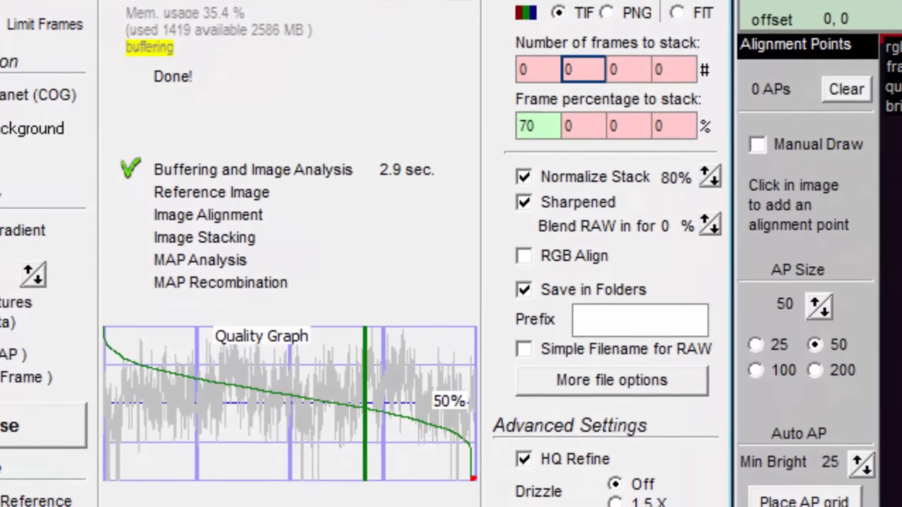
scroll(down, 3)
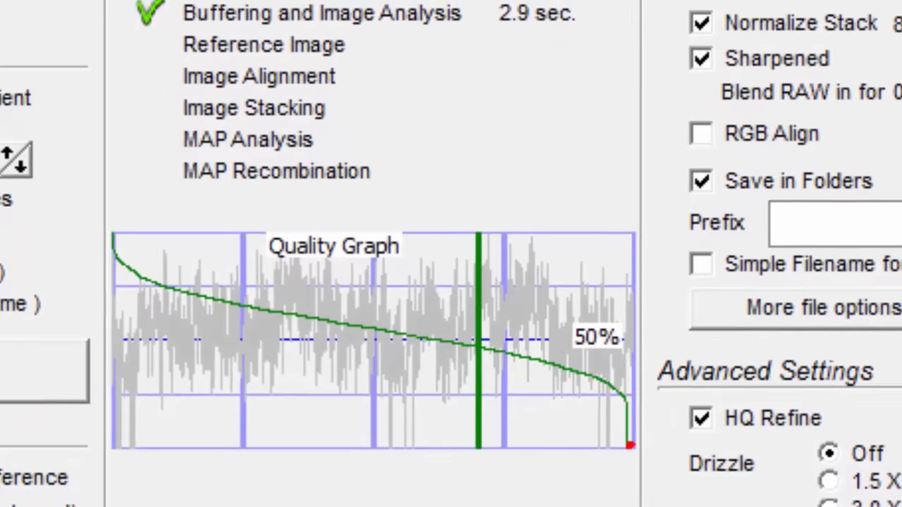
scroll(down, 3)
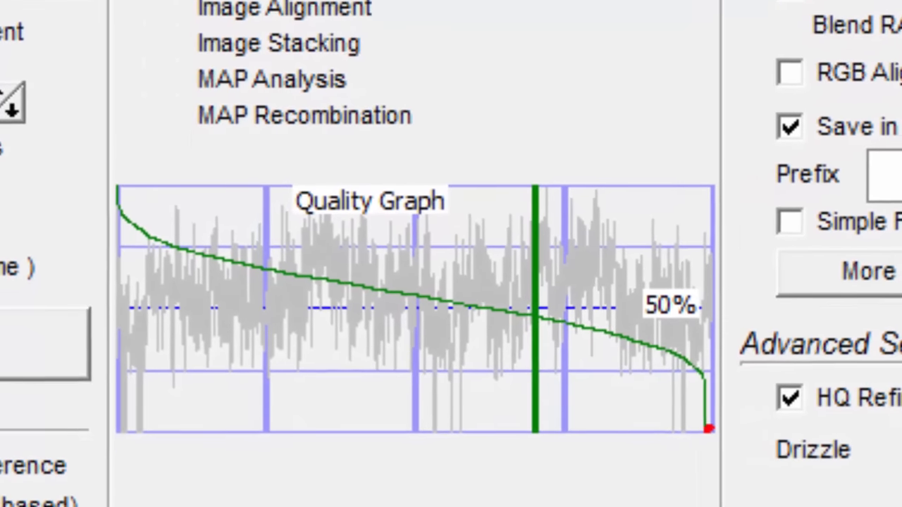
scroll(down, 3)
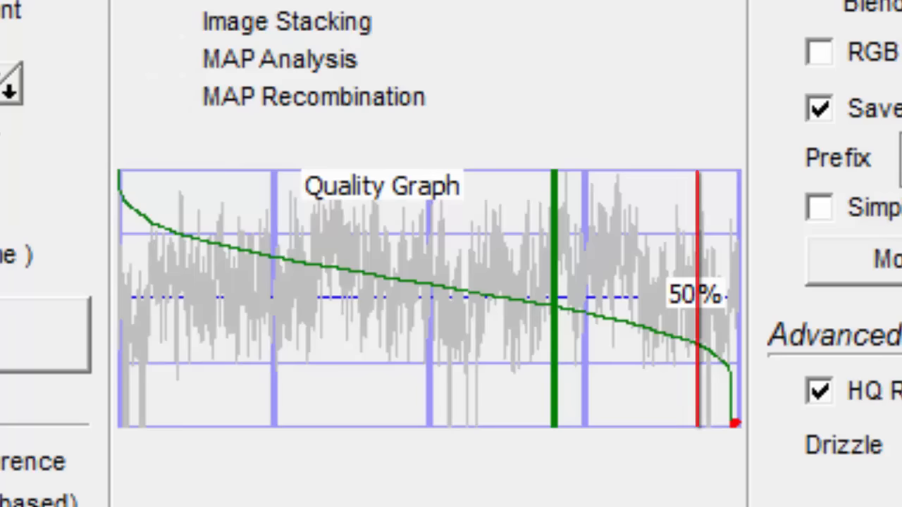
drag(697, 296, 510, 296)
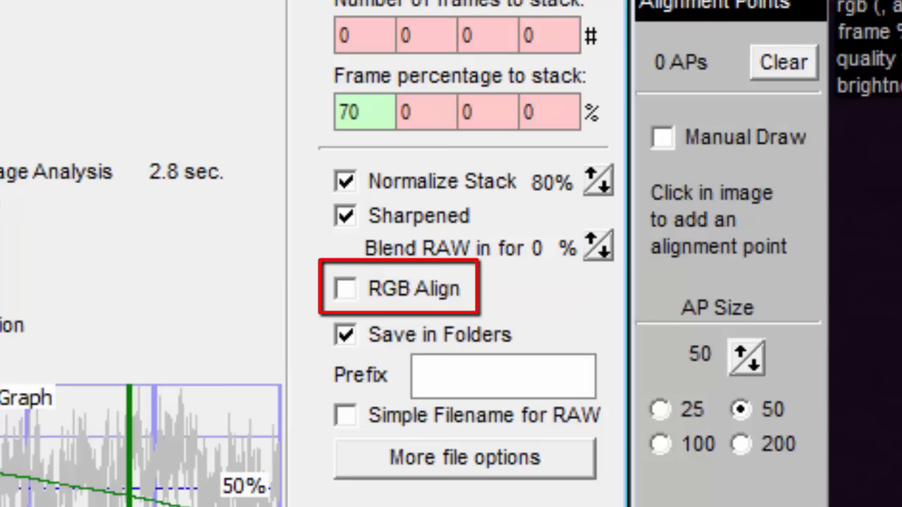
click(345, 289)
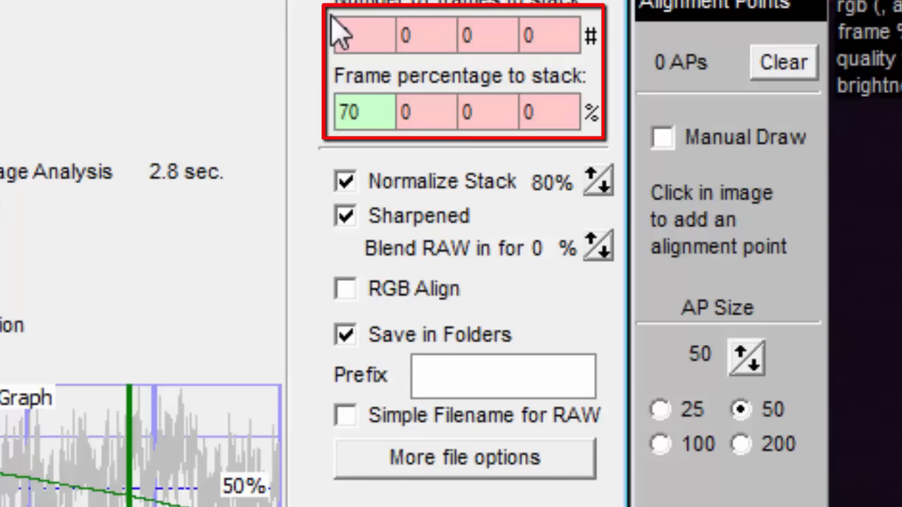
- Plan stacks of 2000 and 4000 frames plus 10%, 20% and 50% of frames
click(364, 35)
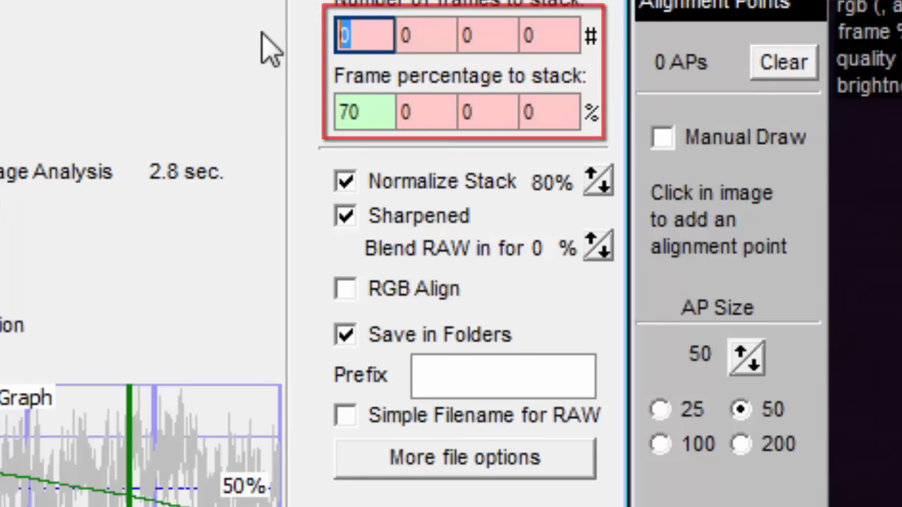
text(2000)
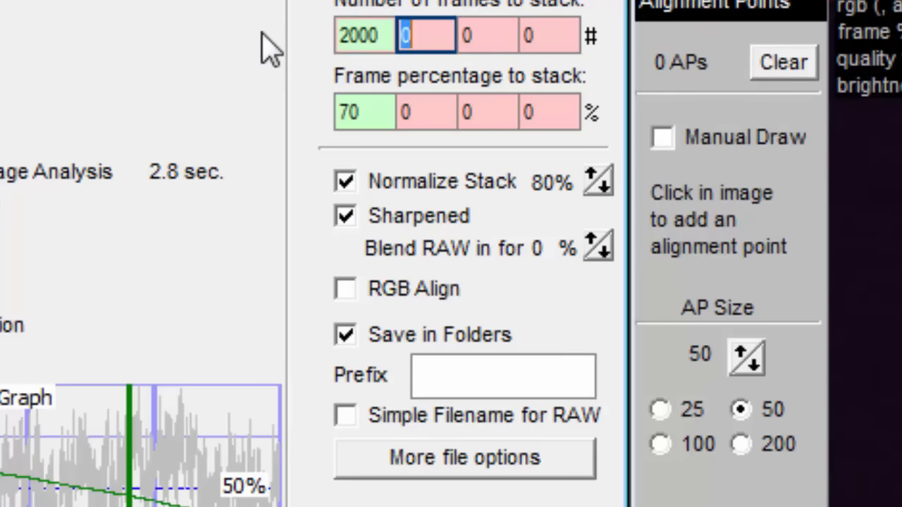
text(4000)
click(487, 112)
text(50)
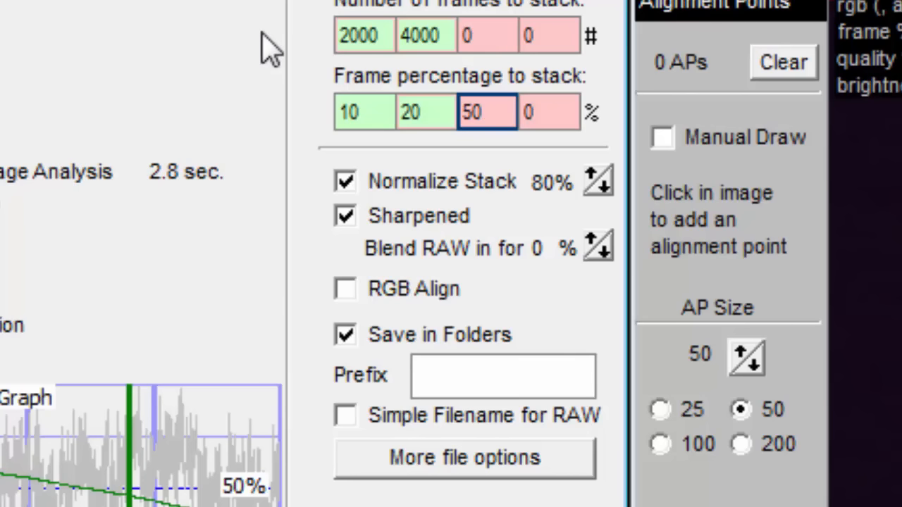
click(486, 111)
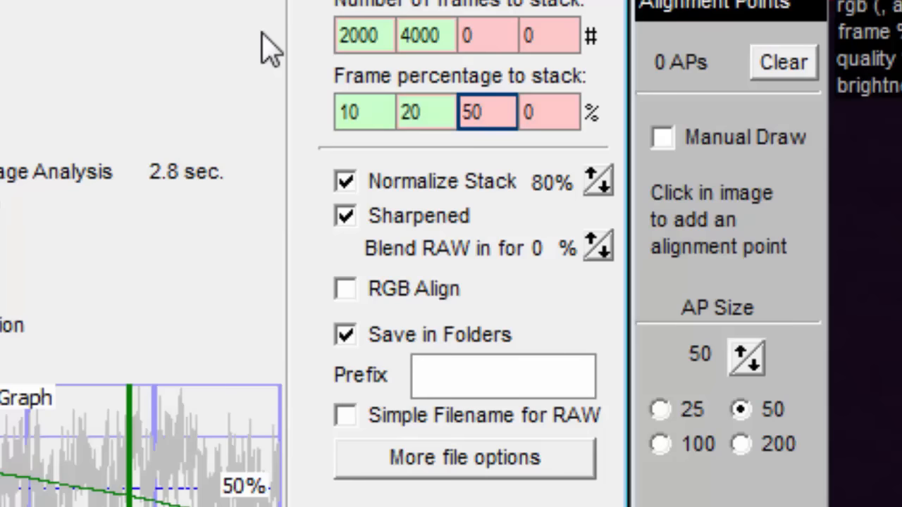
click(486, 112)
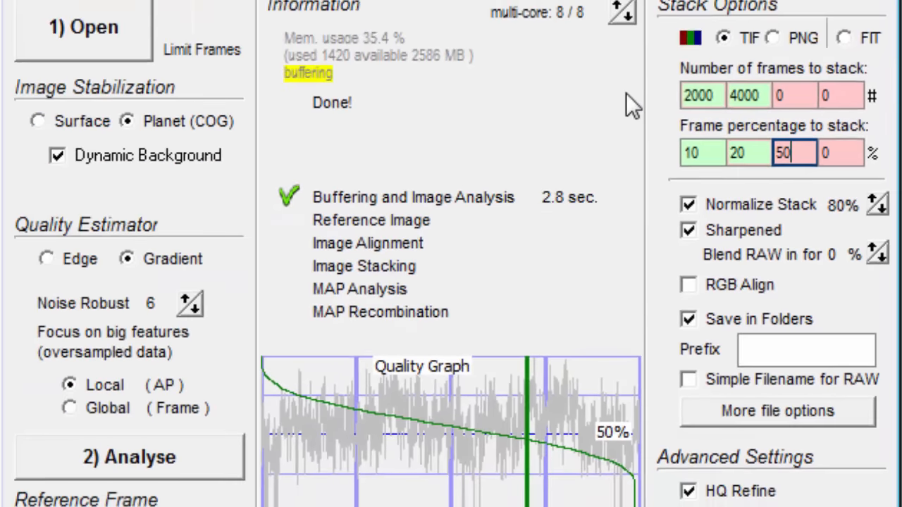
click(126, 258)
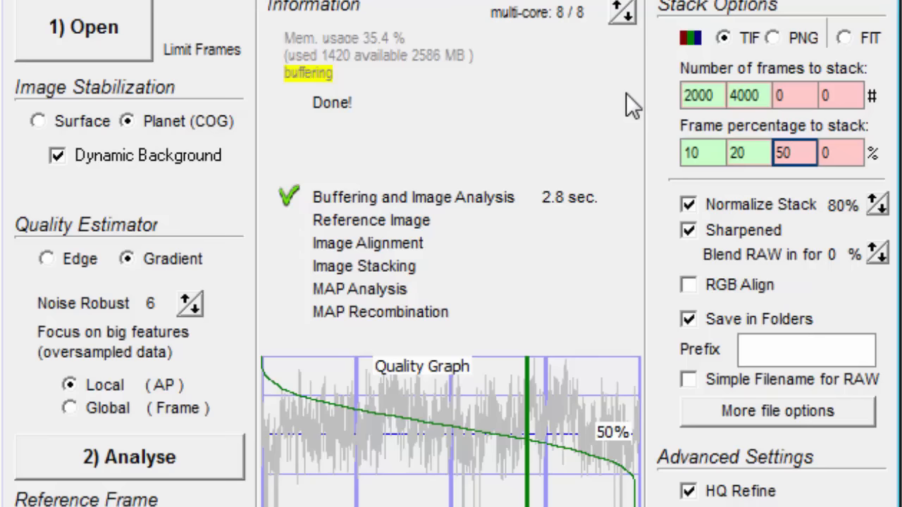
- Switch the Quality Estimator from Gradient to Edge
click(47, 259)
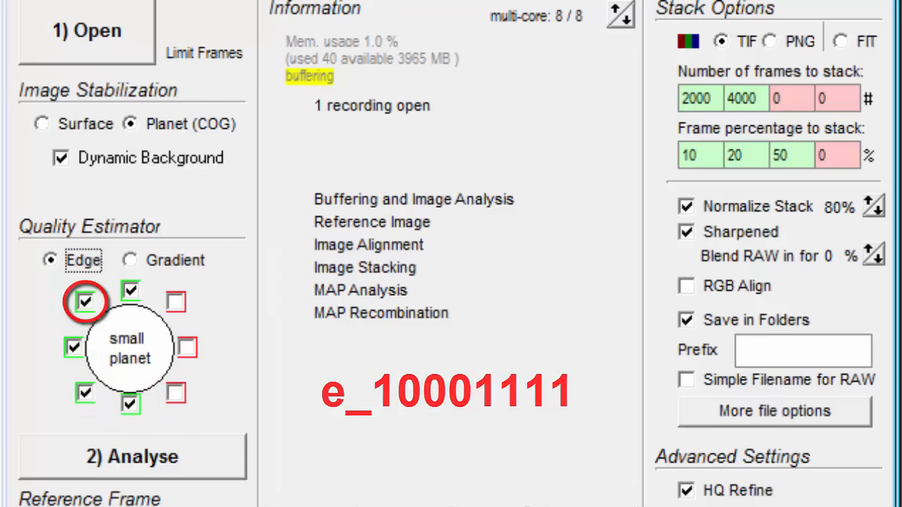
click(130, 259)
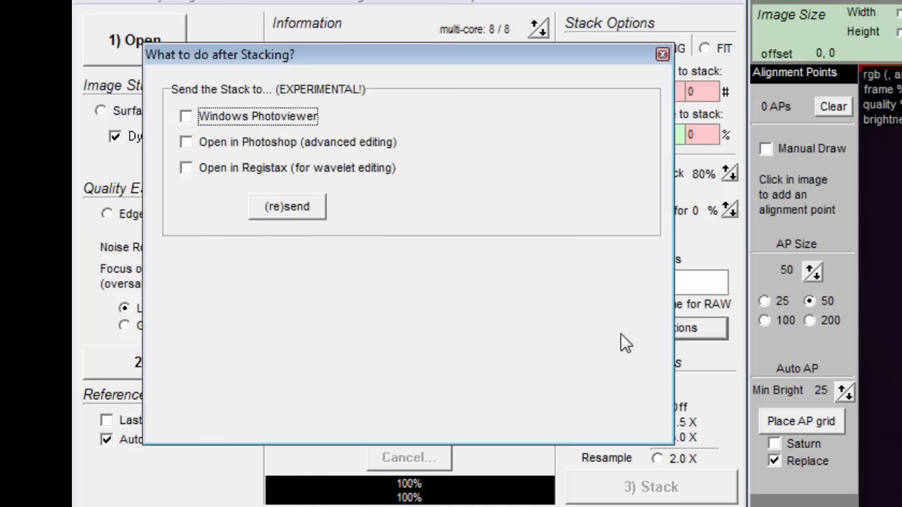
mouse_move(663, 55)
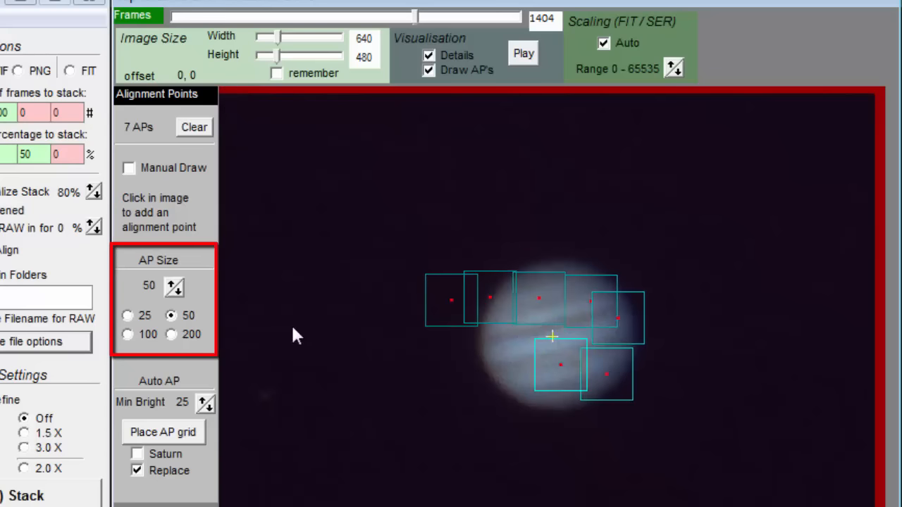
- Draw 100-pixel alignment points on Jupiter, then clear all alignment points
click(127, 334)
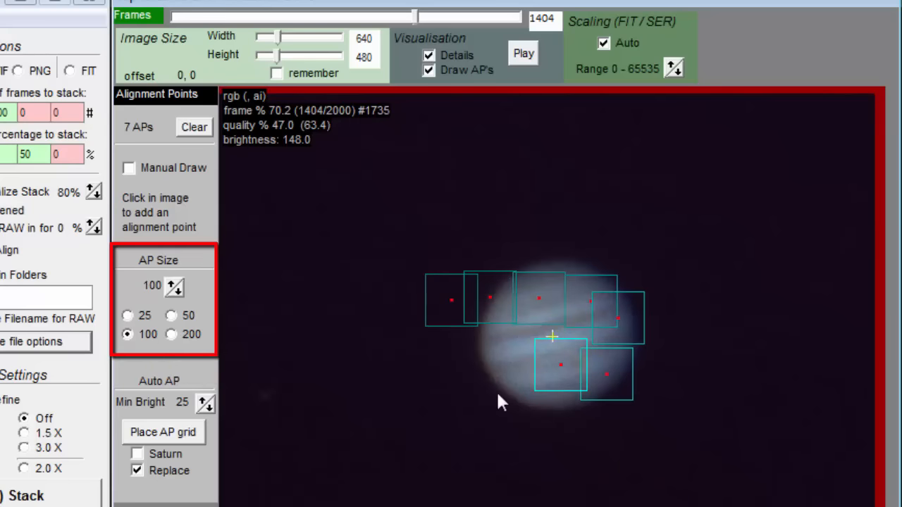
click(616, 338)
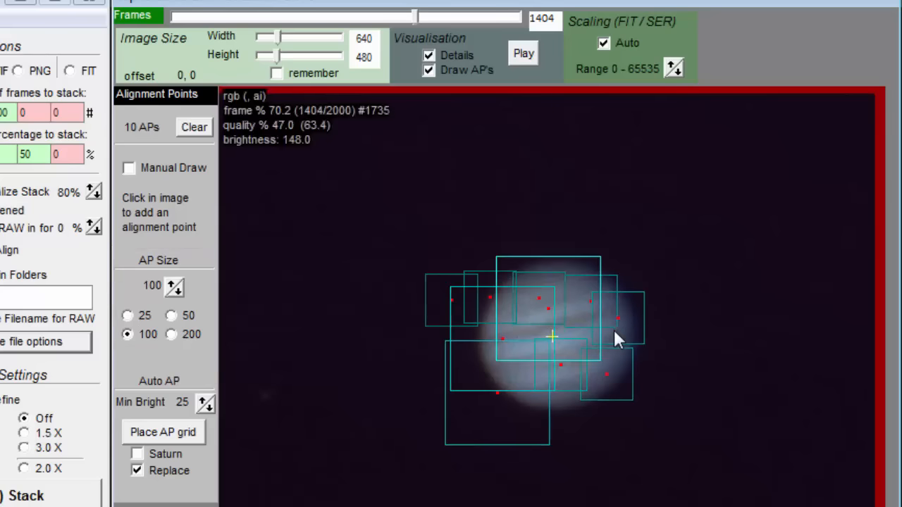
click(615, 331)
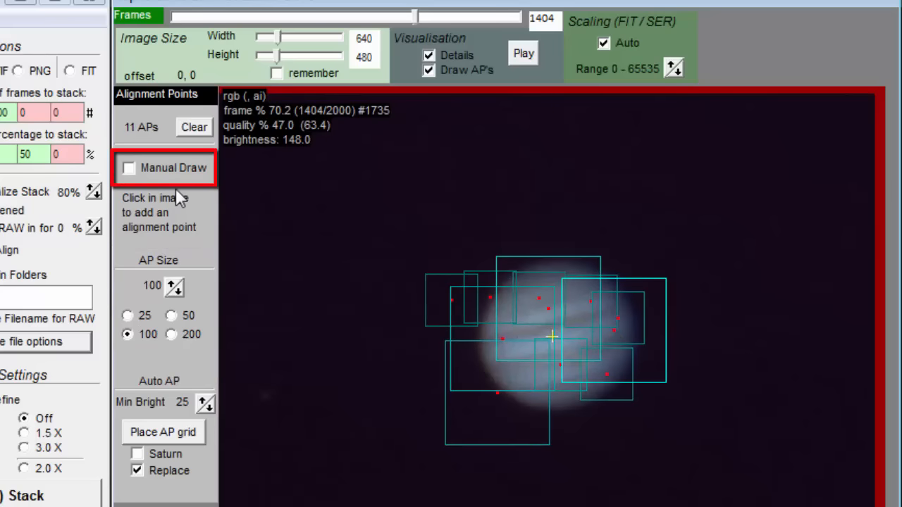
click(128, 168)
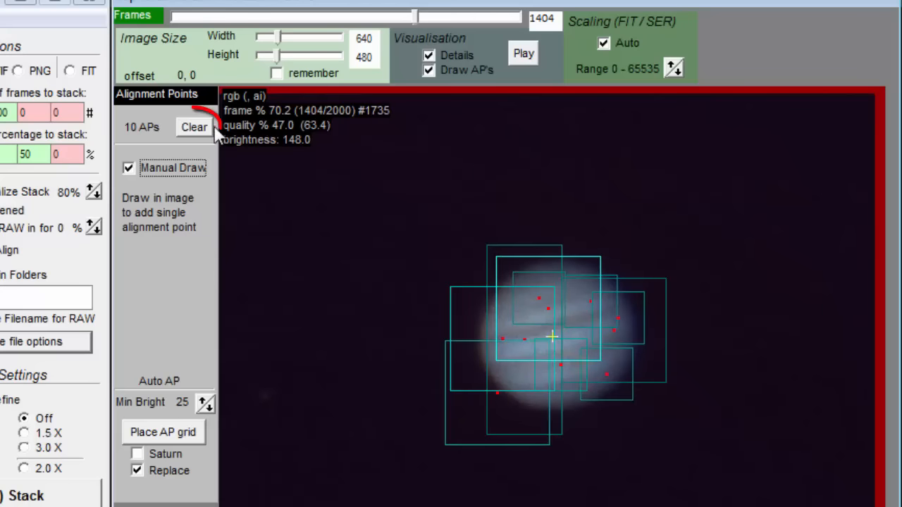
click(194, 127)
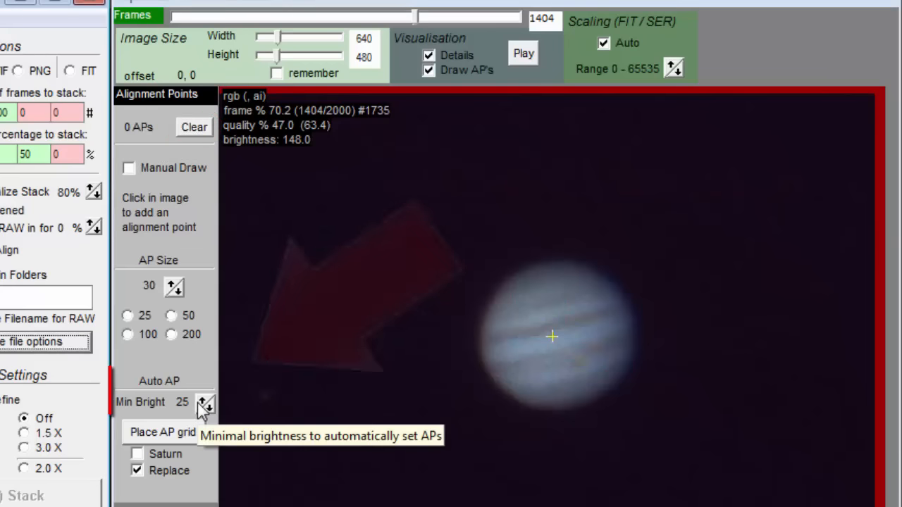
- Try minimum brightness values 45, 100, 50, 10 and 25, placing AP grids at 10 and 25
click(206, 402)
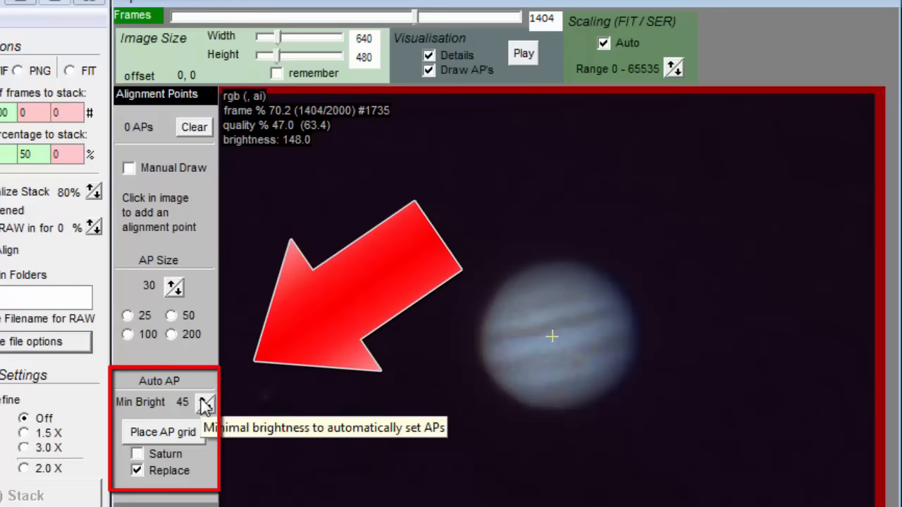
click(206, 402)
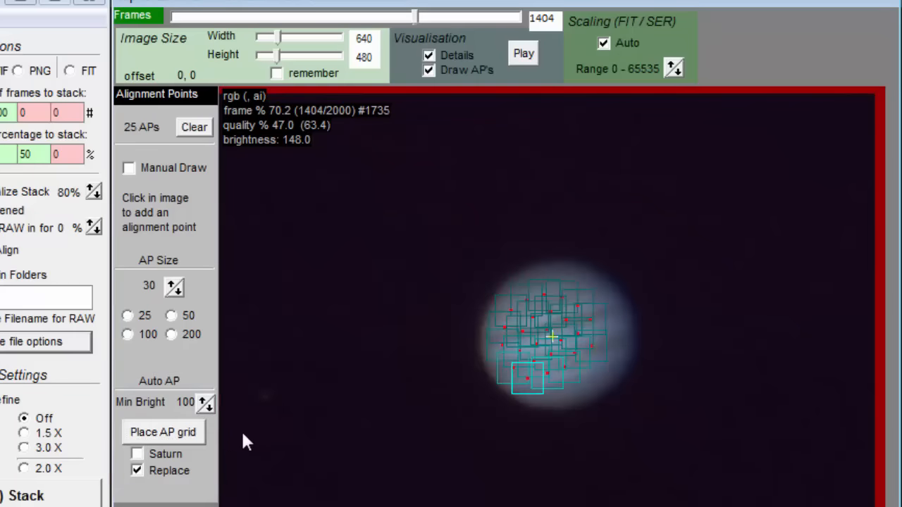
mouse_move(208, 402)
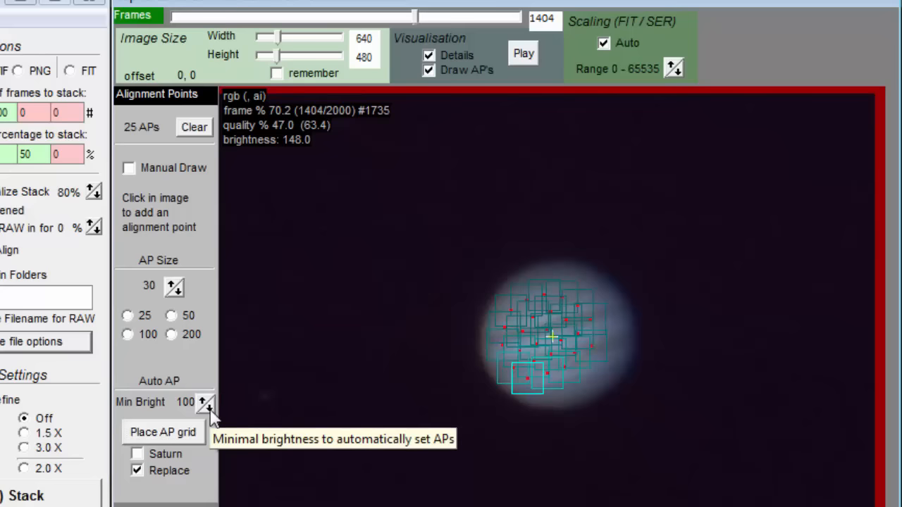
click(207, 407)
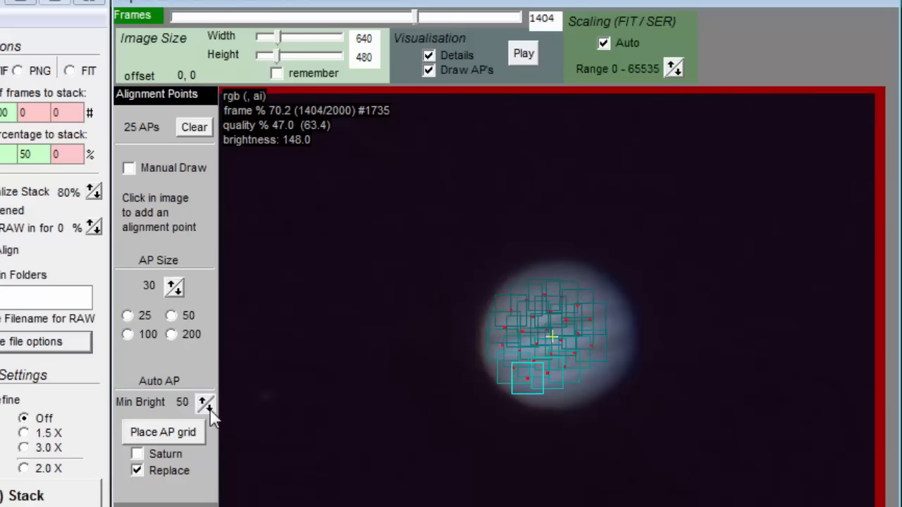
click(210, 407)
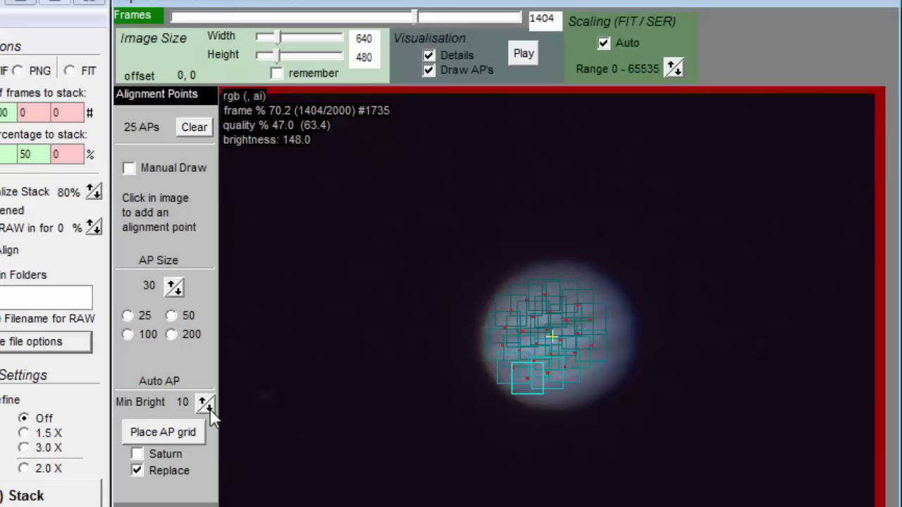
click(163, 432)
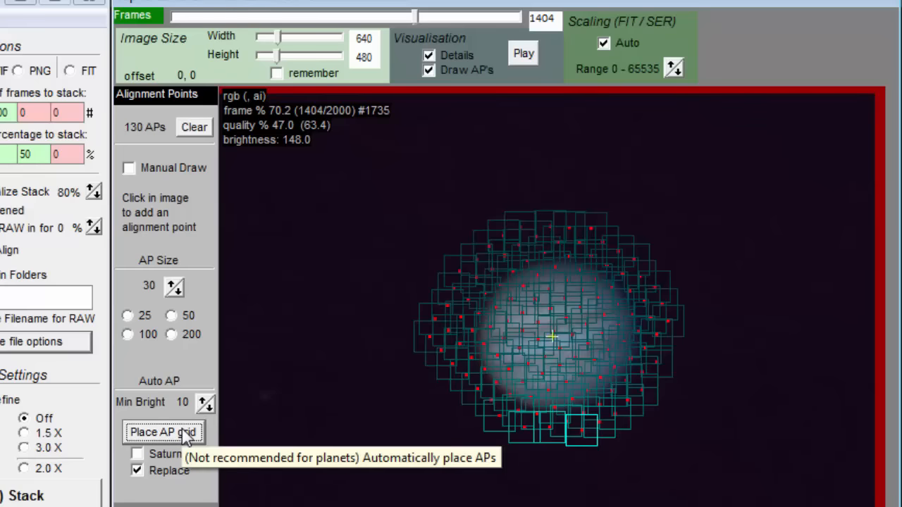
mouse_move(218, 423)
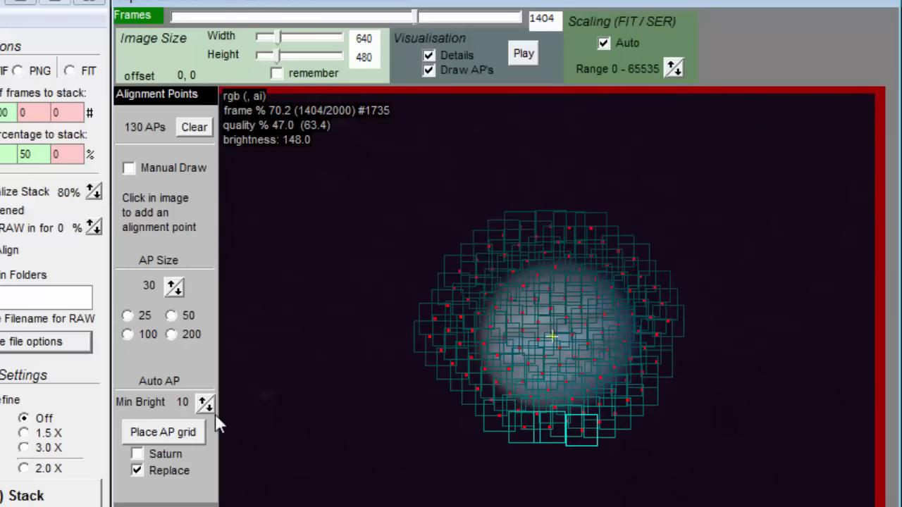
click(205, 398)
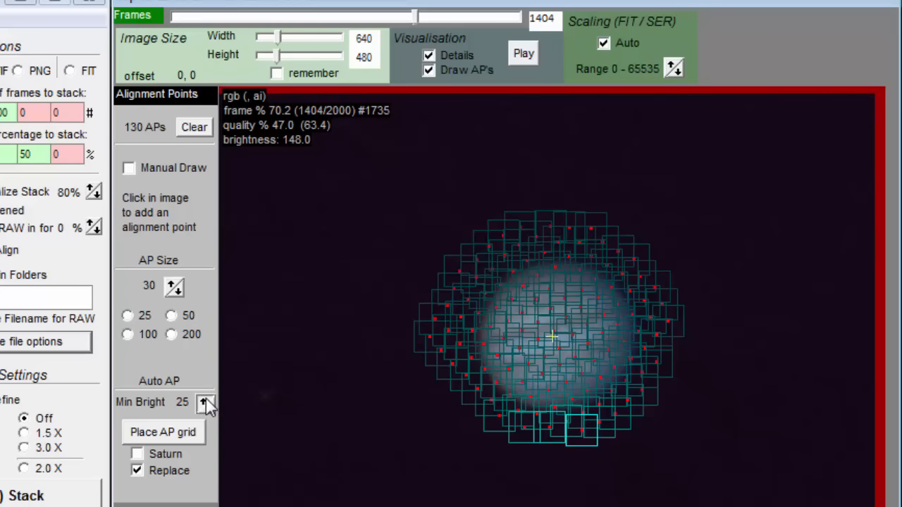
click(205, 402)
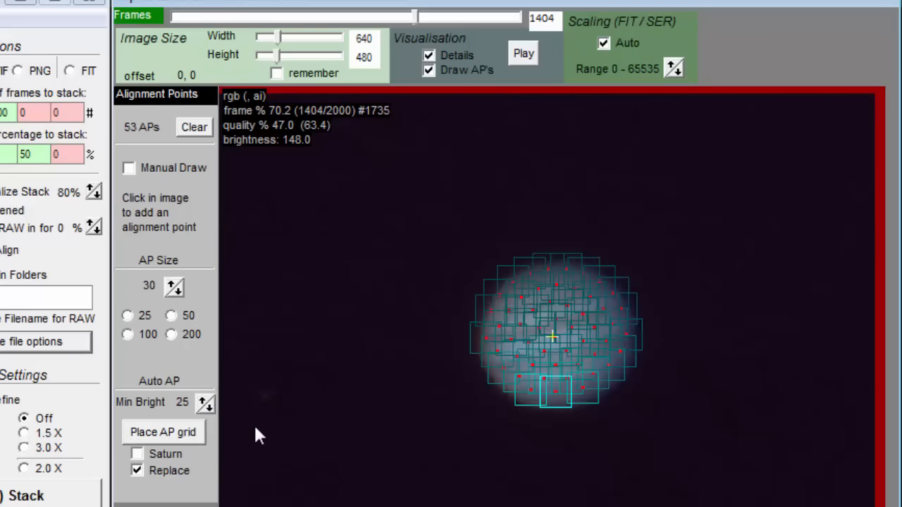
click(194, 127)
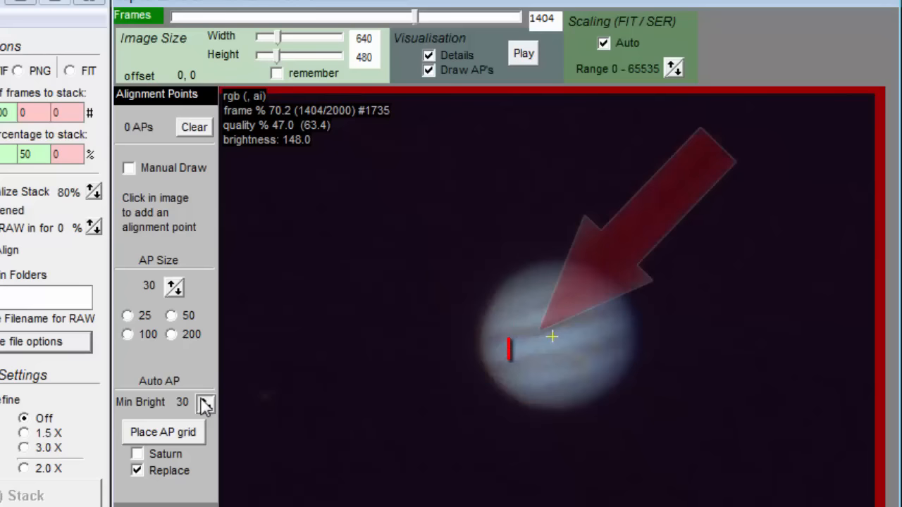
click(520, 350)
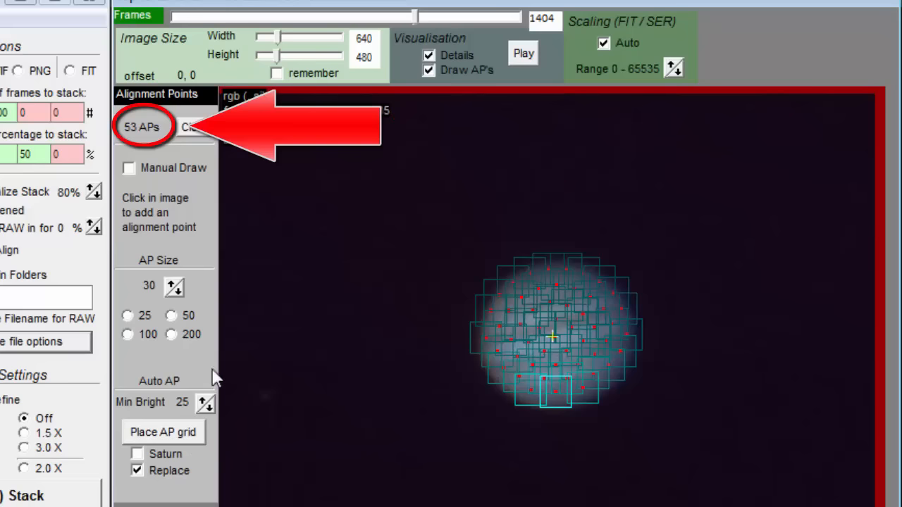
- Raise the alignment point size to 40
click(178, 282)
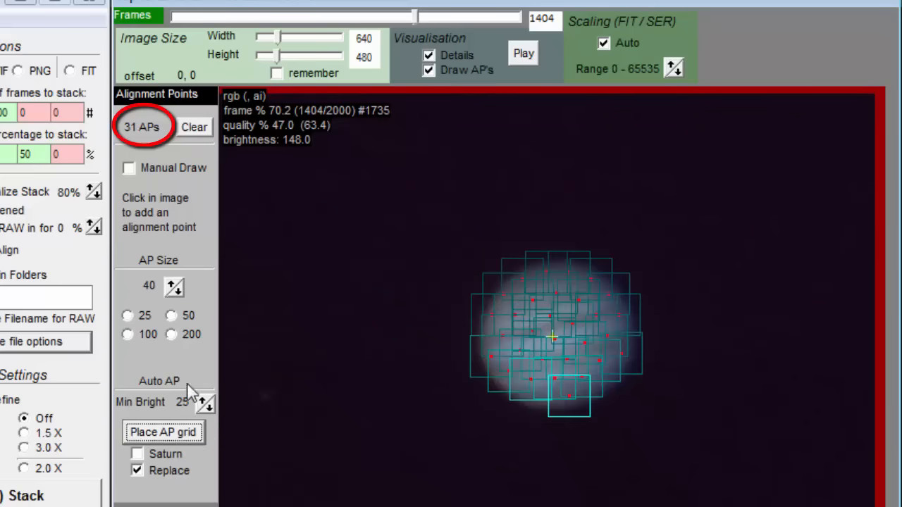
mouse_move(174, 287)
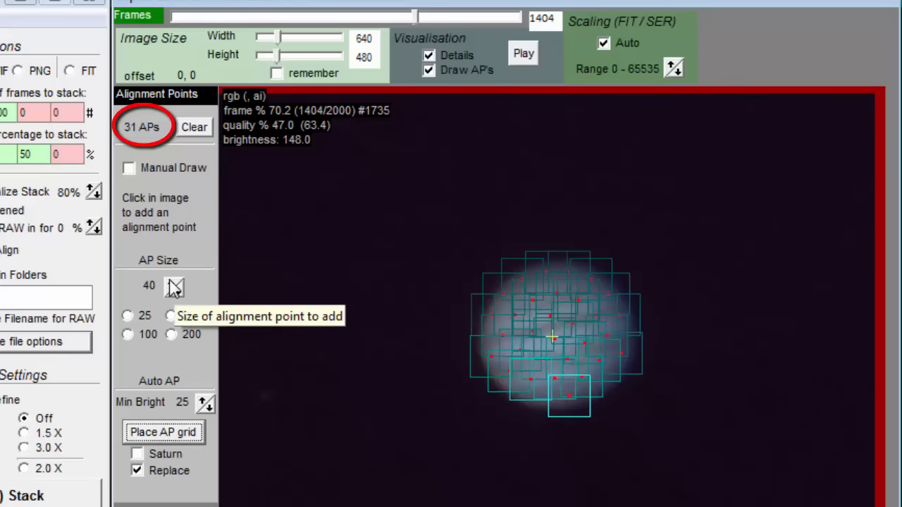